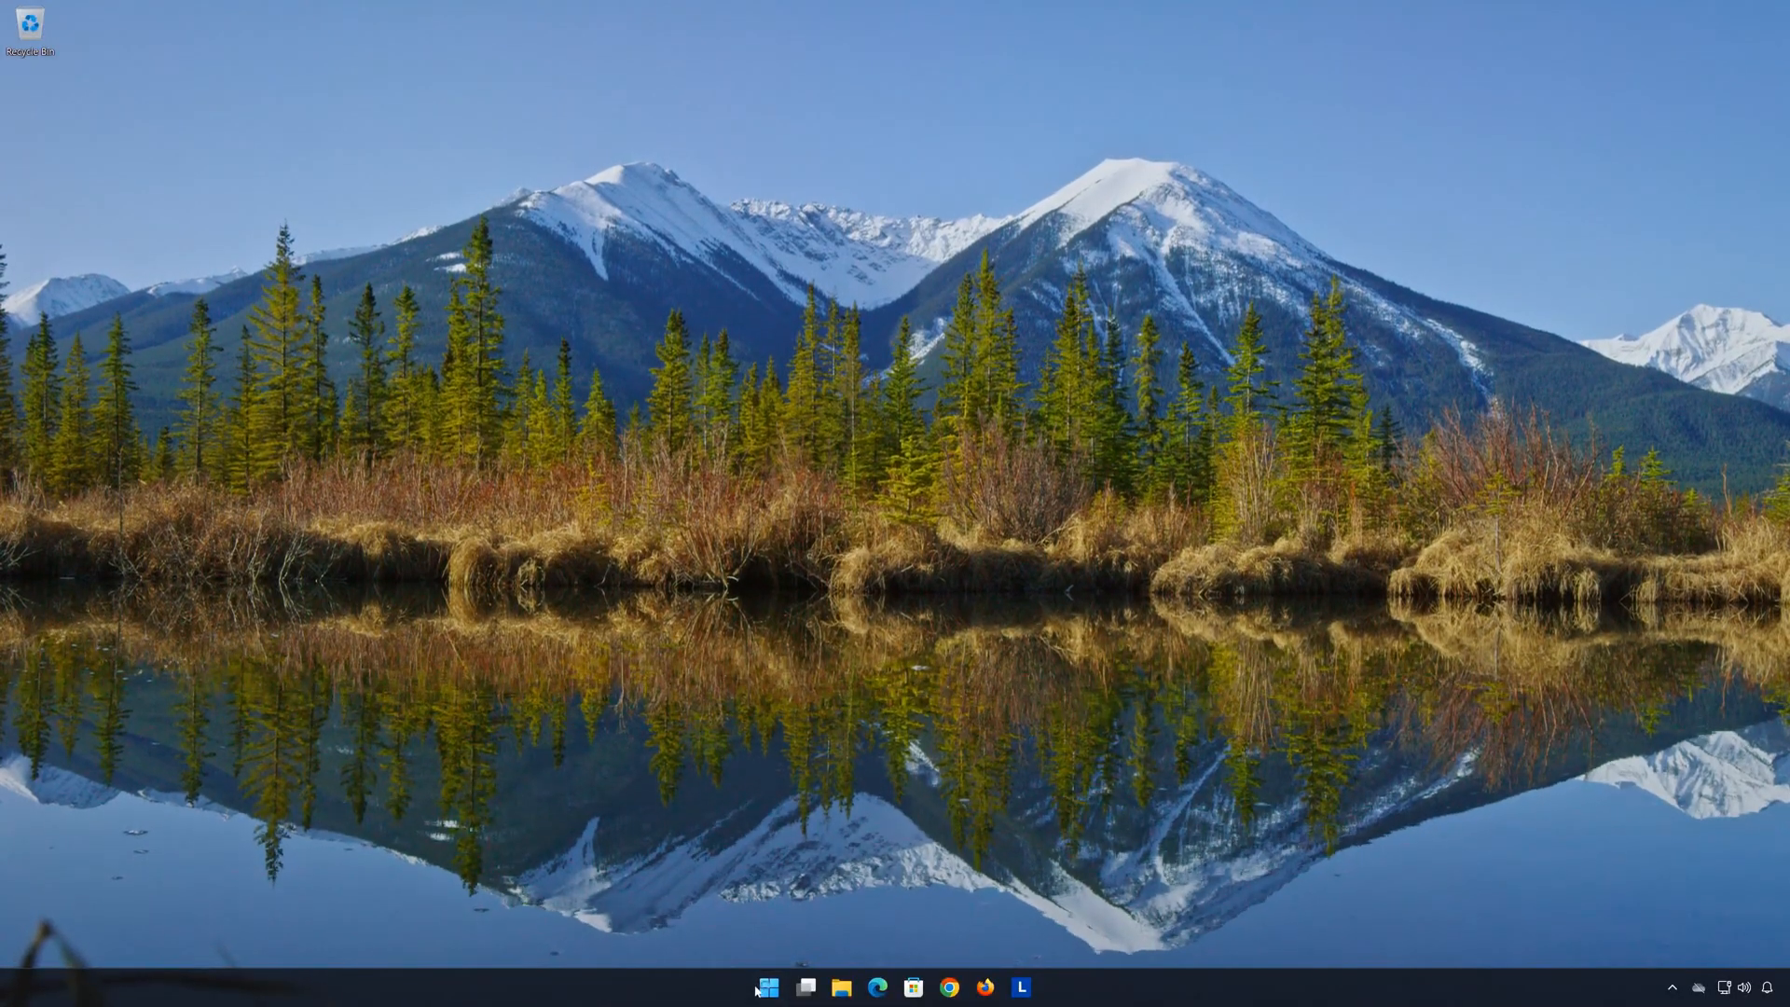
- Open Windows Settings from its pinned icon in the Start menu
{"action": "left_click", "coordinate": [772, 986]}
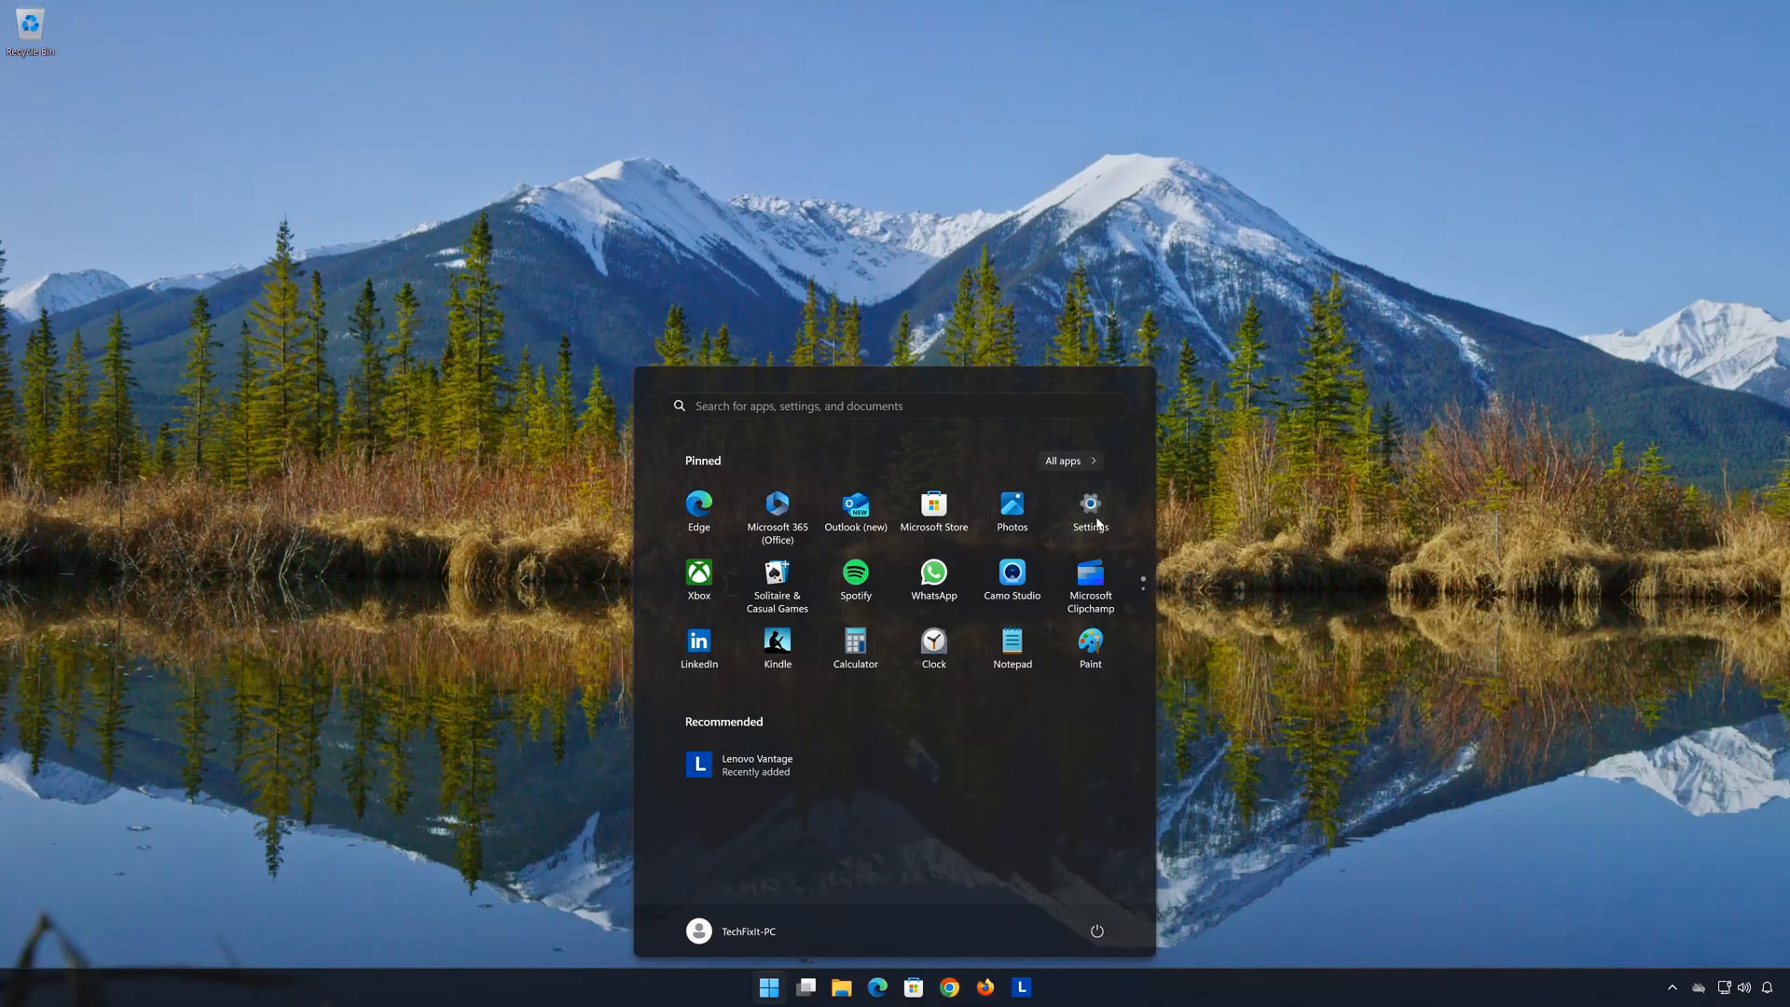
{"action": "left_click", "coordinate": [1090, 505]}
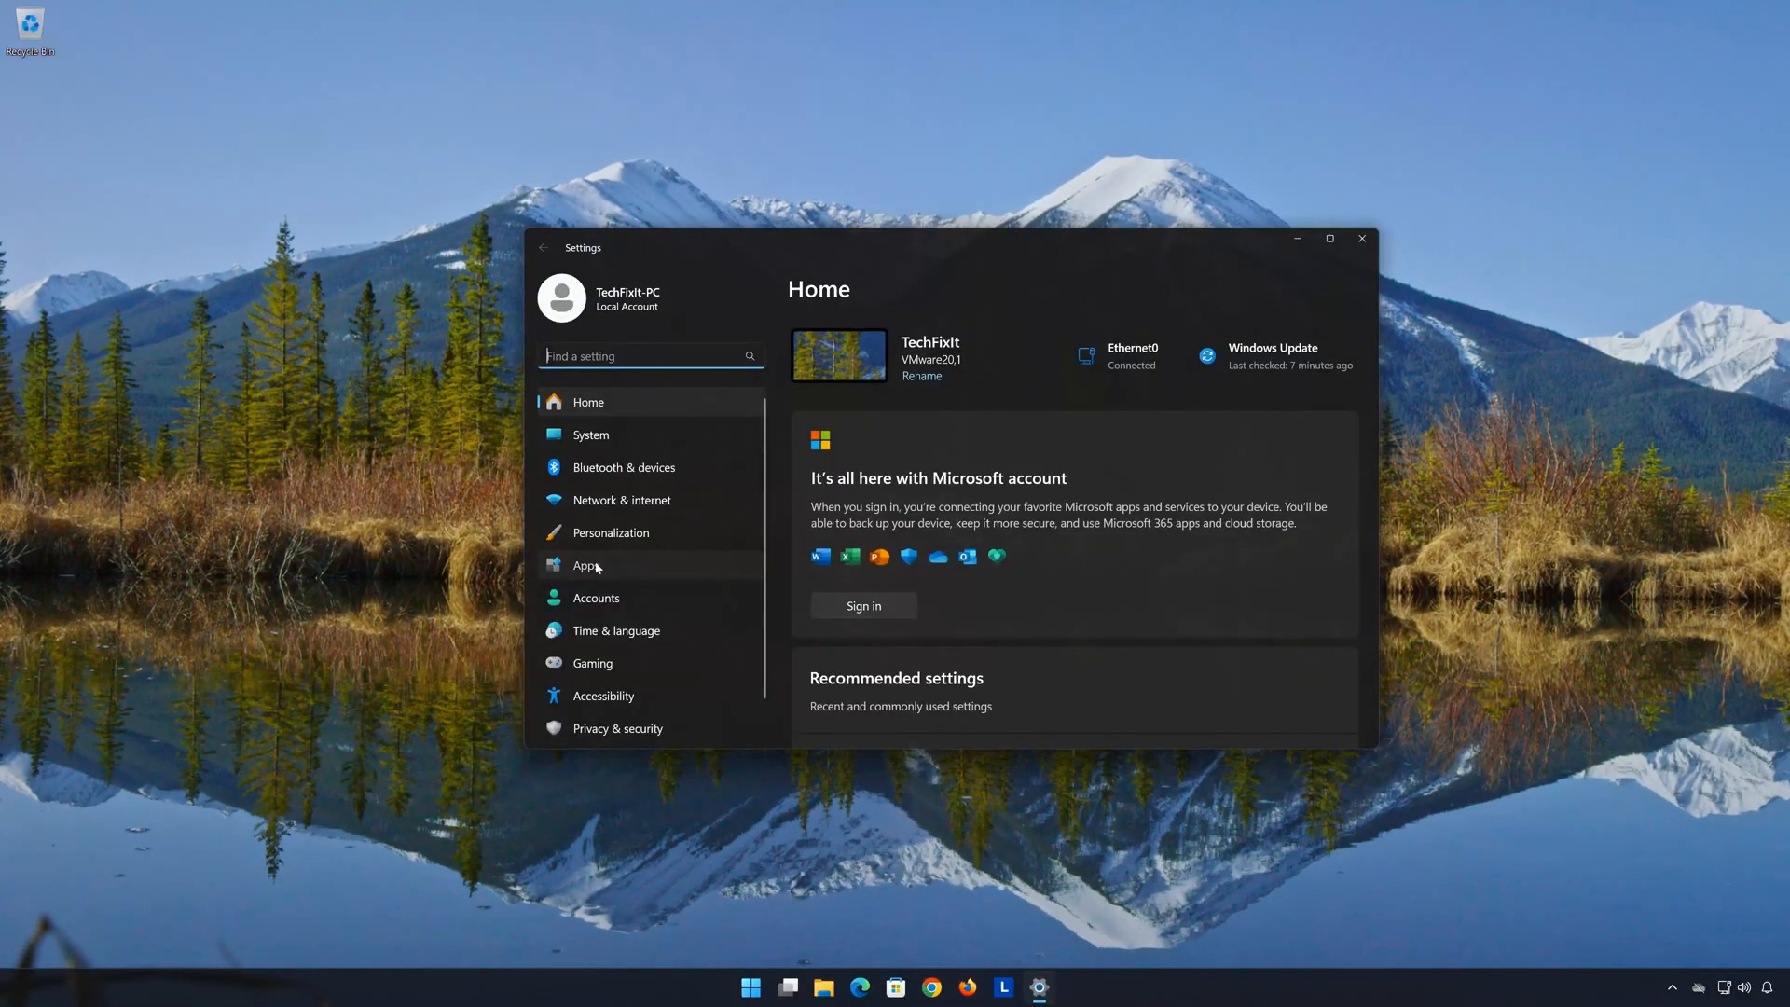
- Under Apps, scroll Installed apps to Lenovo Vantage and show its actions menu
{"action": "left_click", "coordinate": [585, 565]}
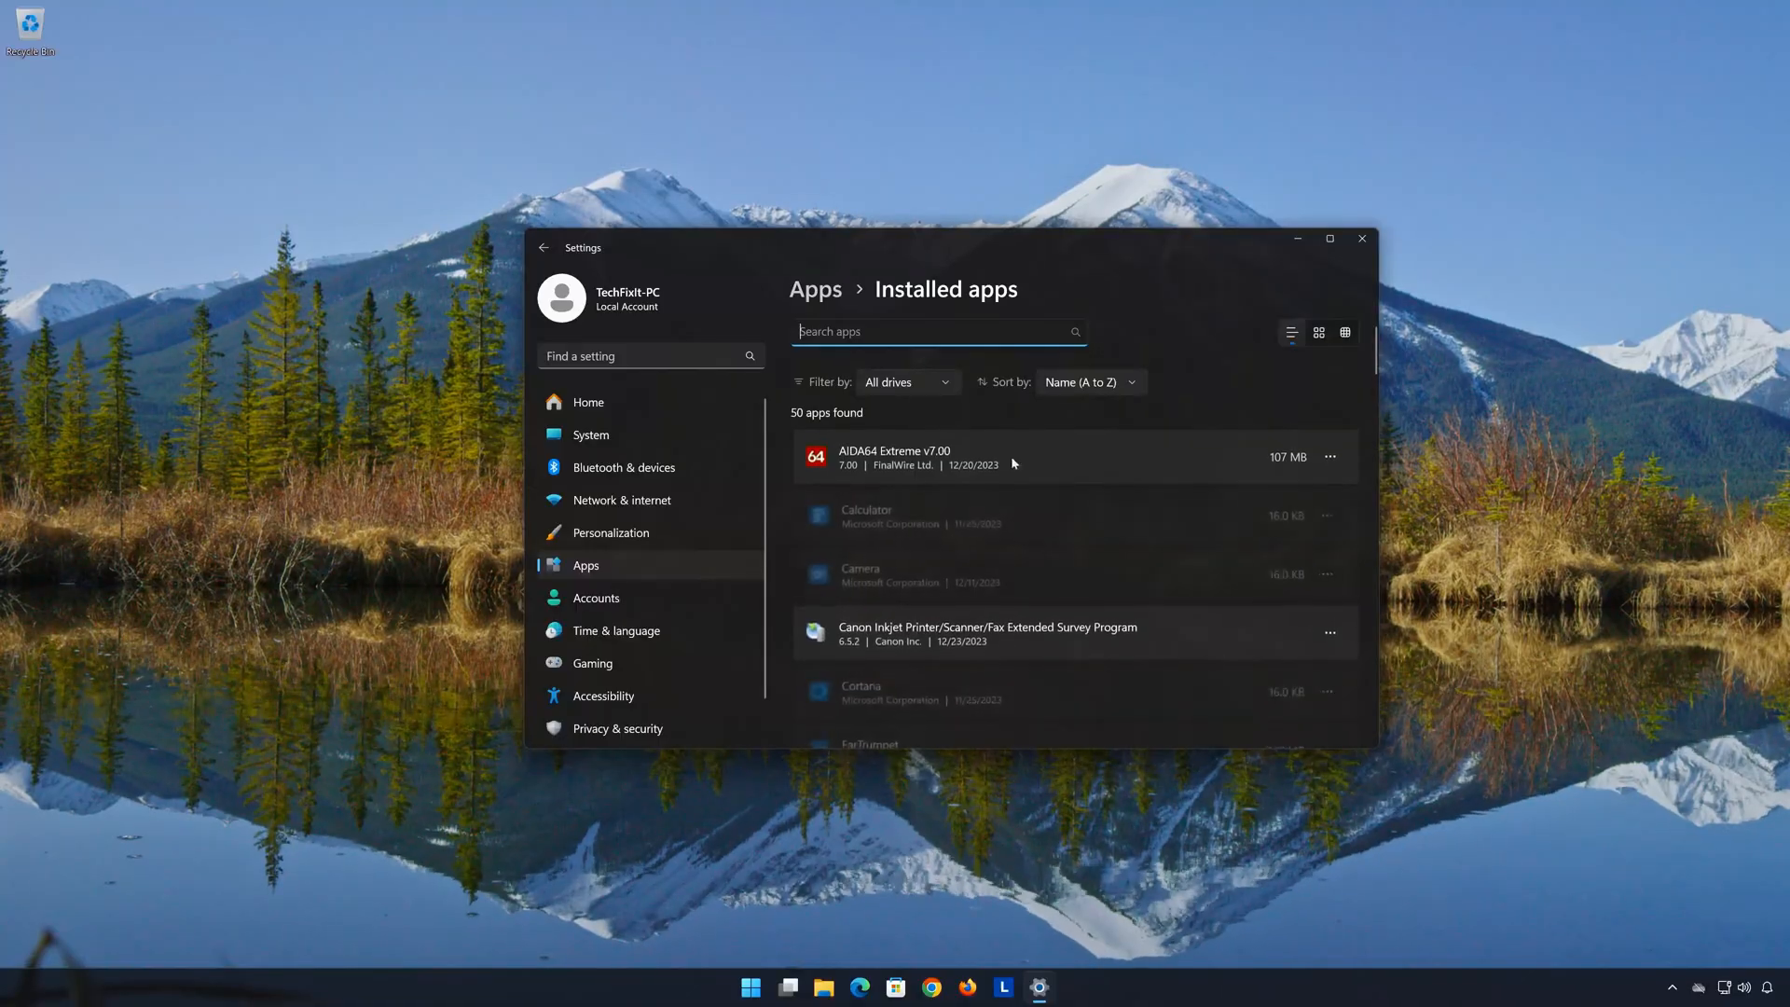
{"action": "scroll", "scroll_direction": "down", "scroll_amount": 3}
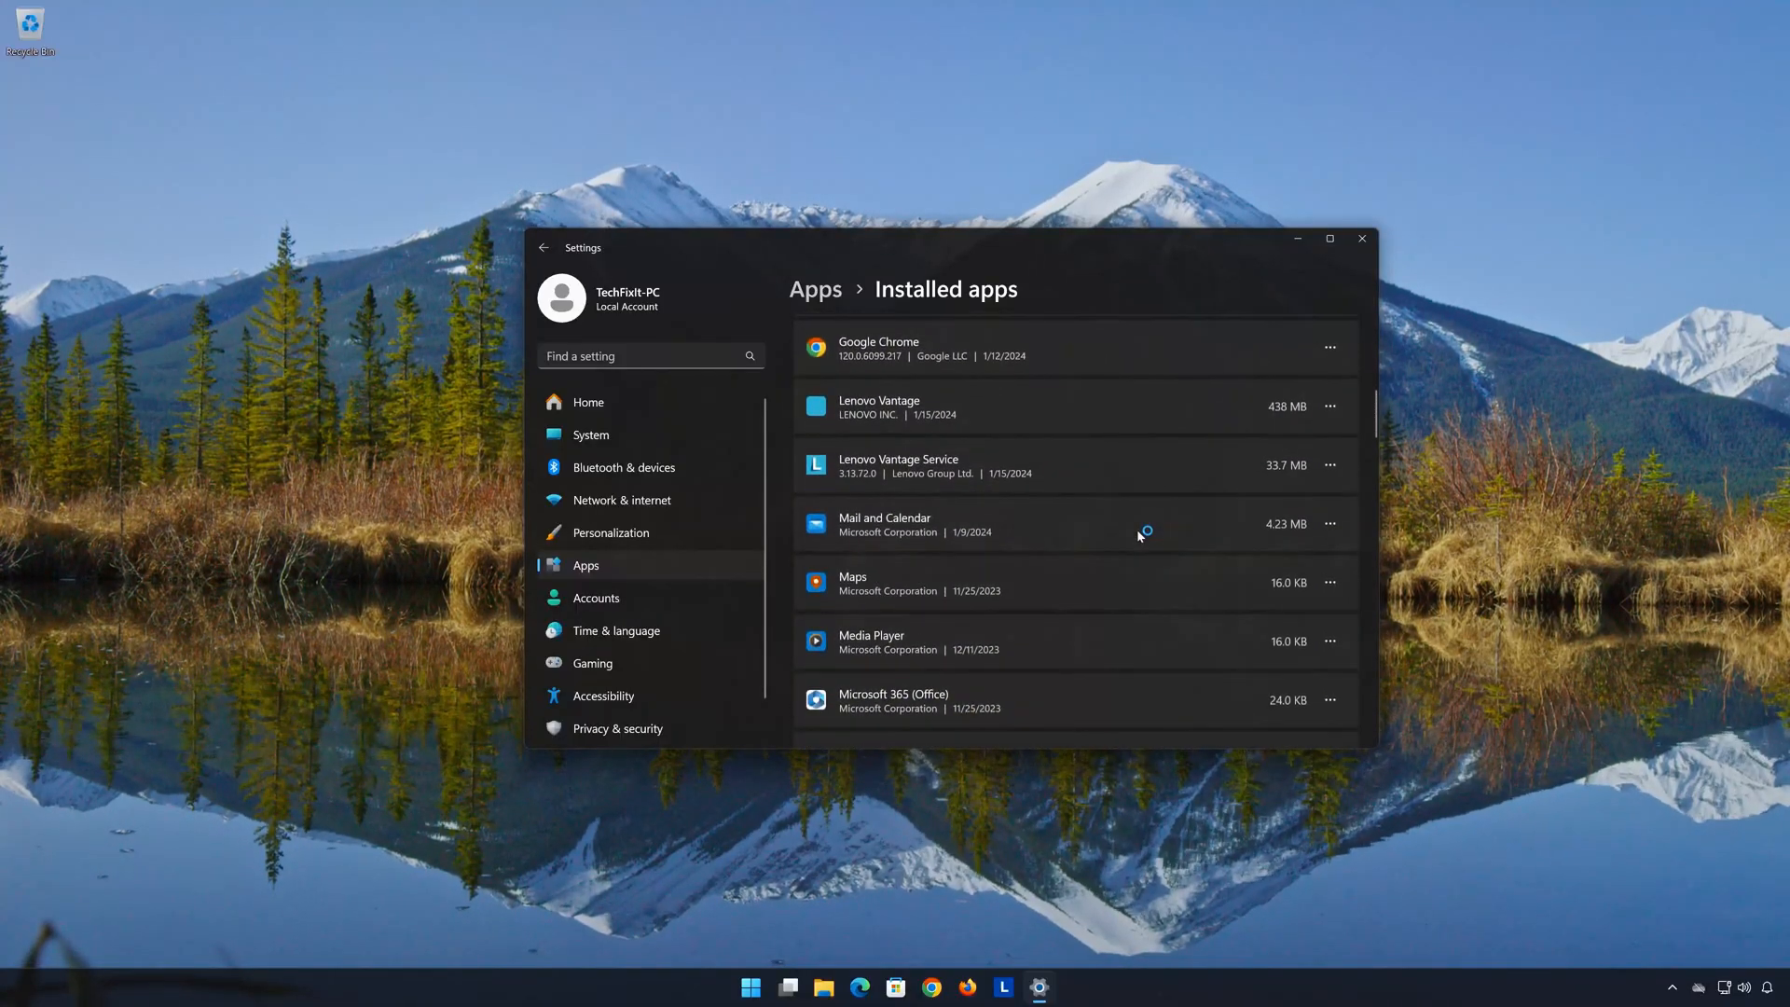
{"action": "mouse_move", "coordinate": [908, 466]}
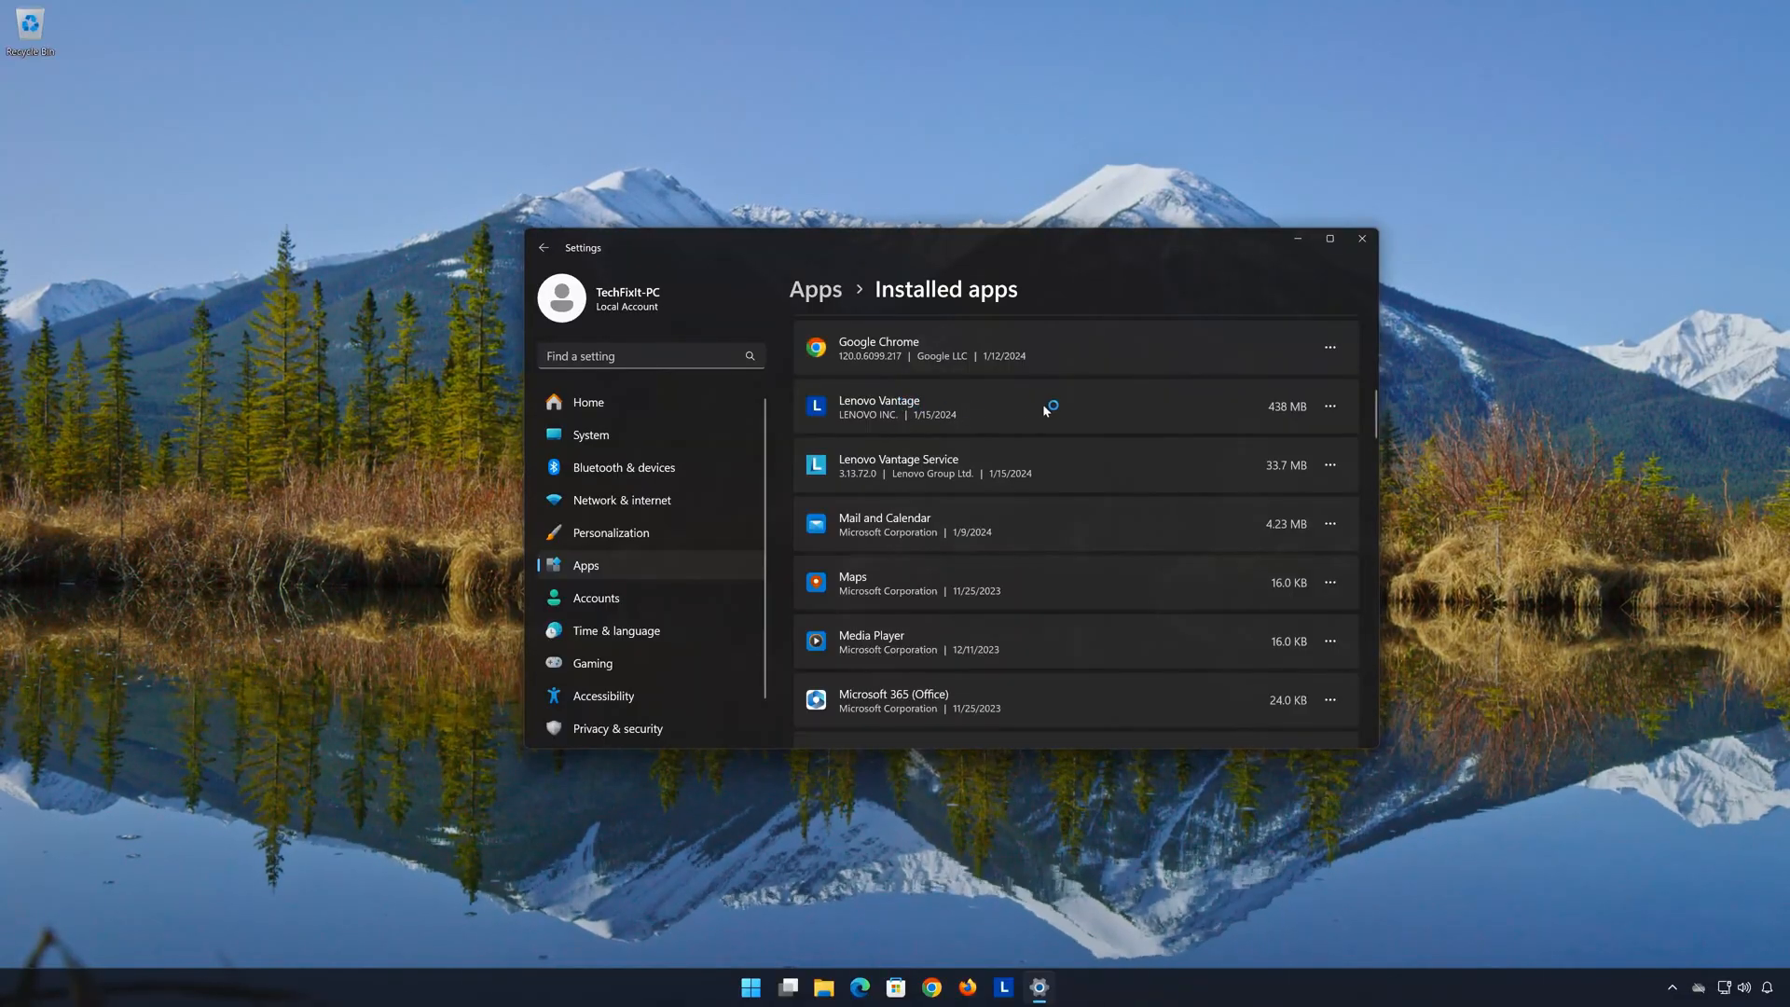
{"action": "mouse_move", "coordinate": [1330, 407]}
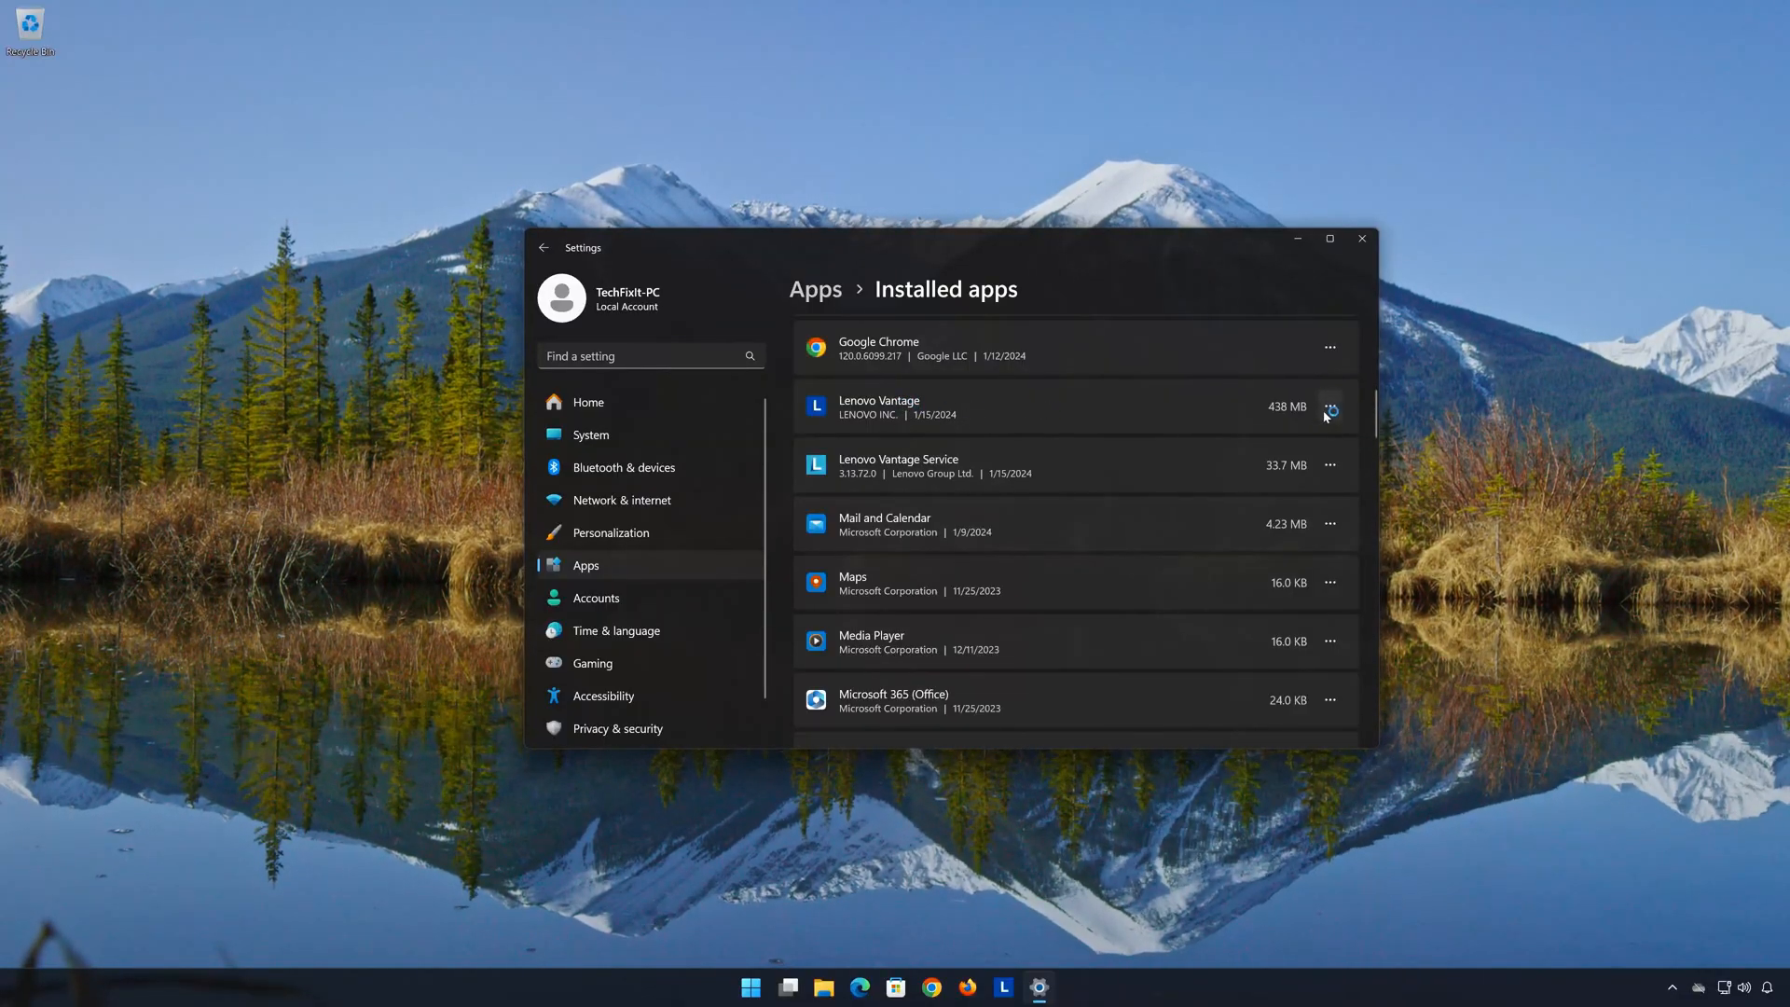
{"action": "left_click", "coordinate": [1331, 407]}
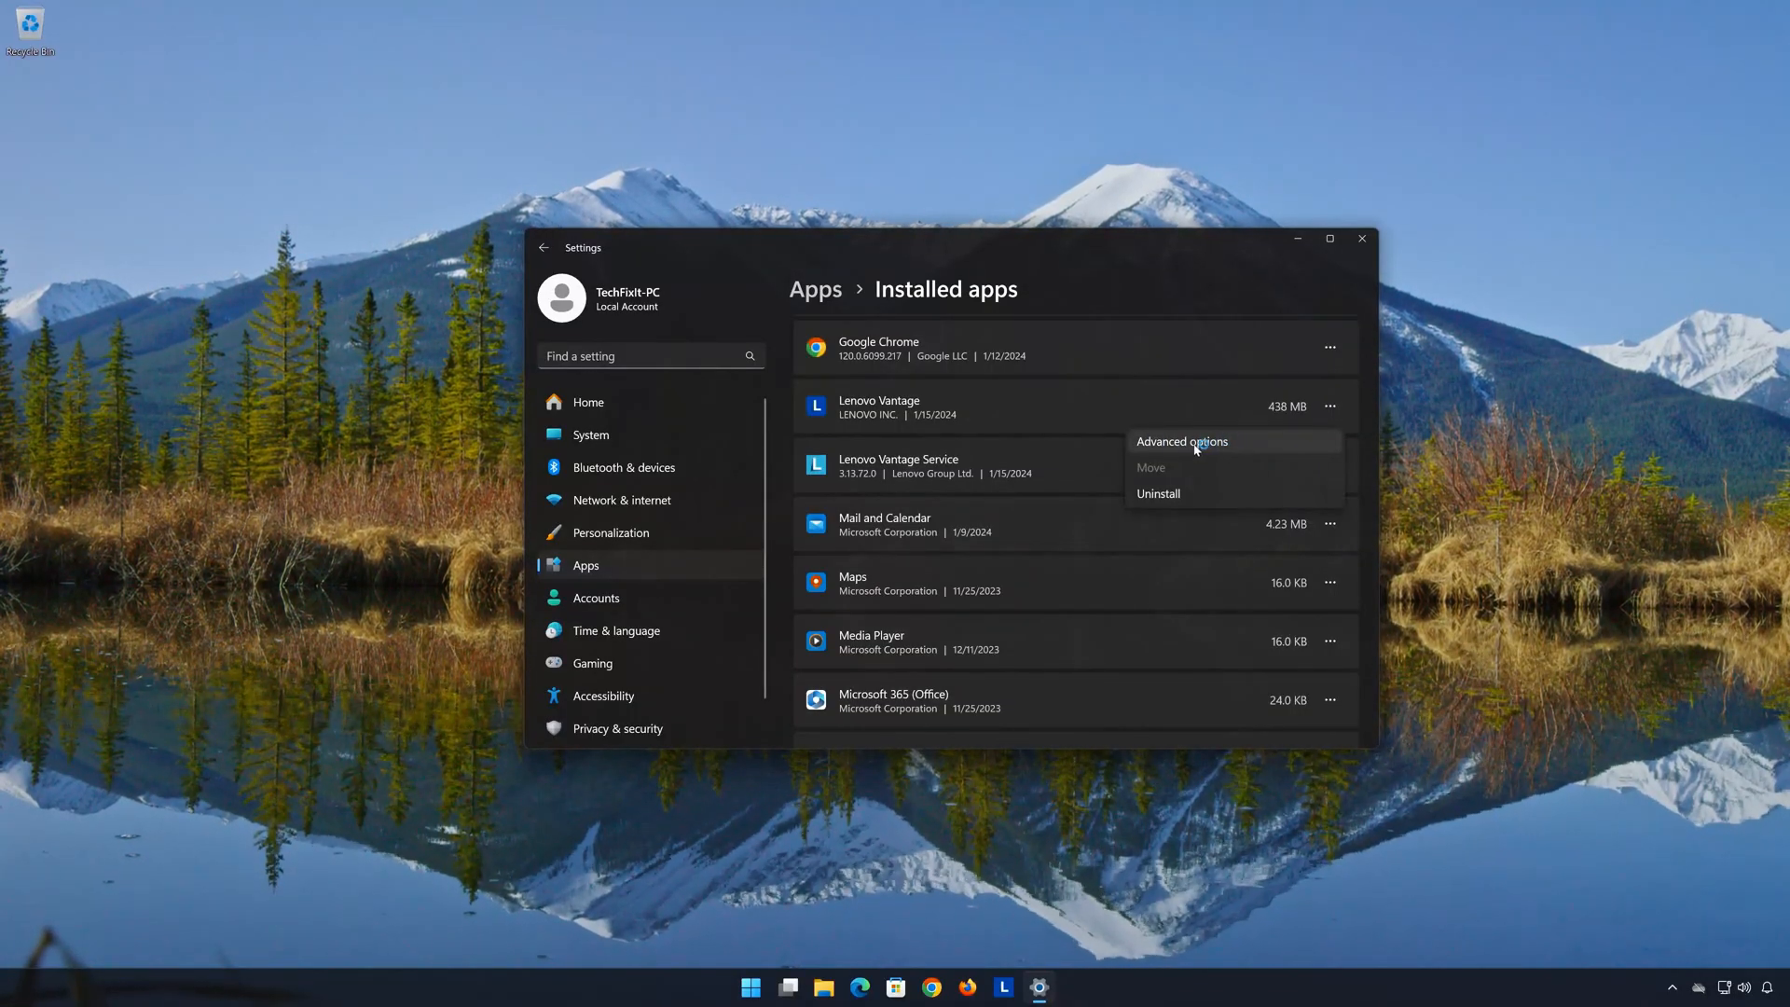
- Repair Lenovo Vantage from its Advanced options page, then start resetting its data
{"action": "left_click", "coordinate": [1182, 441]}
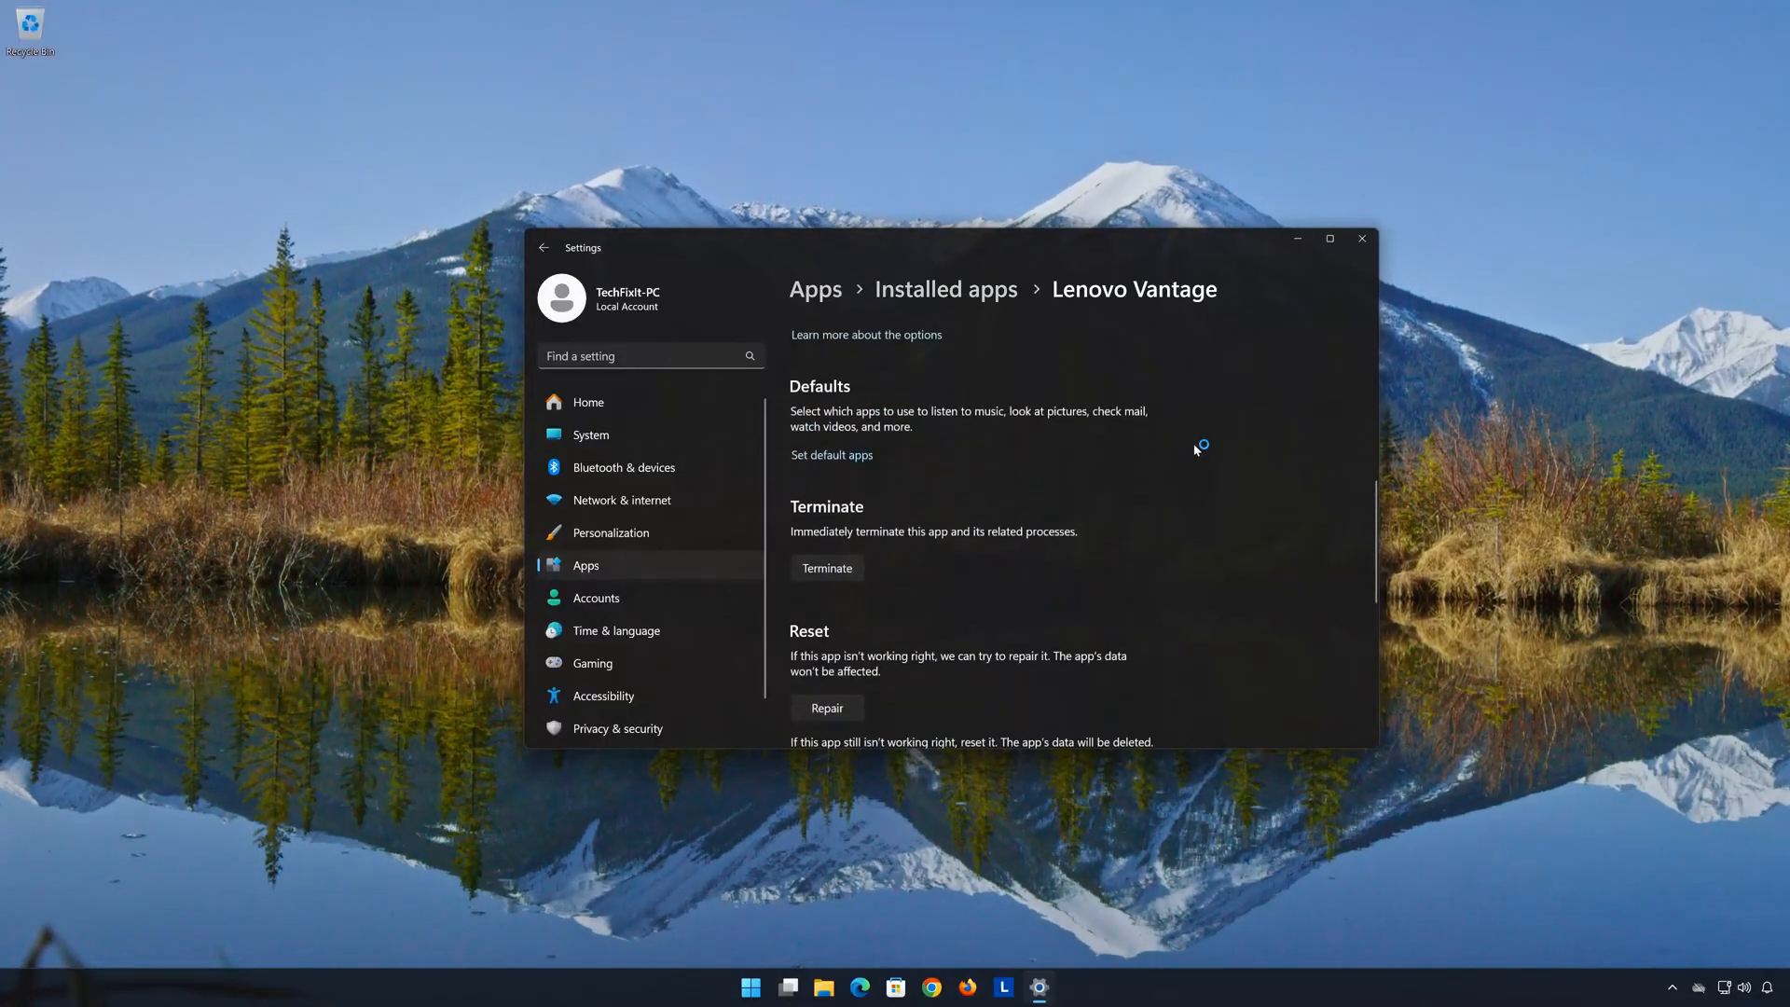
{"action": "scroll", "scroll_direction": "down", "scroll_amount": 3}
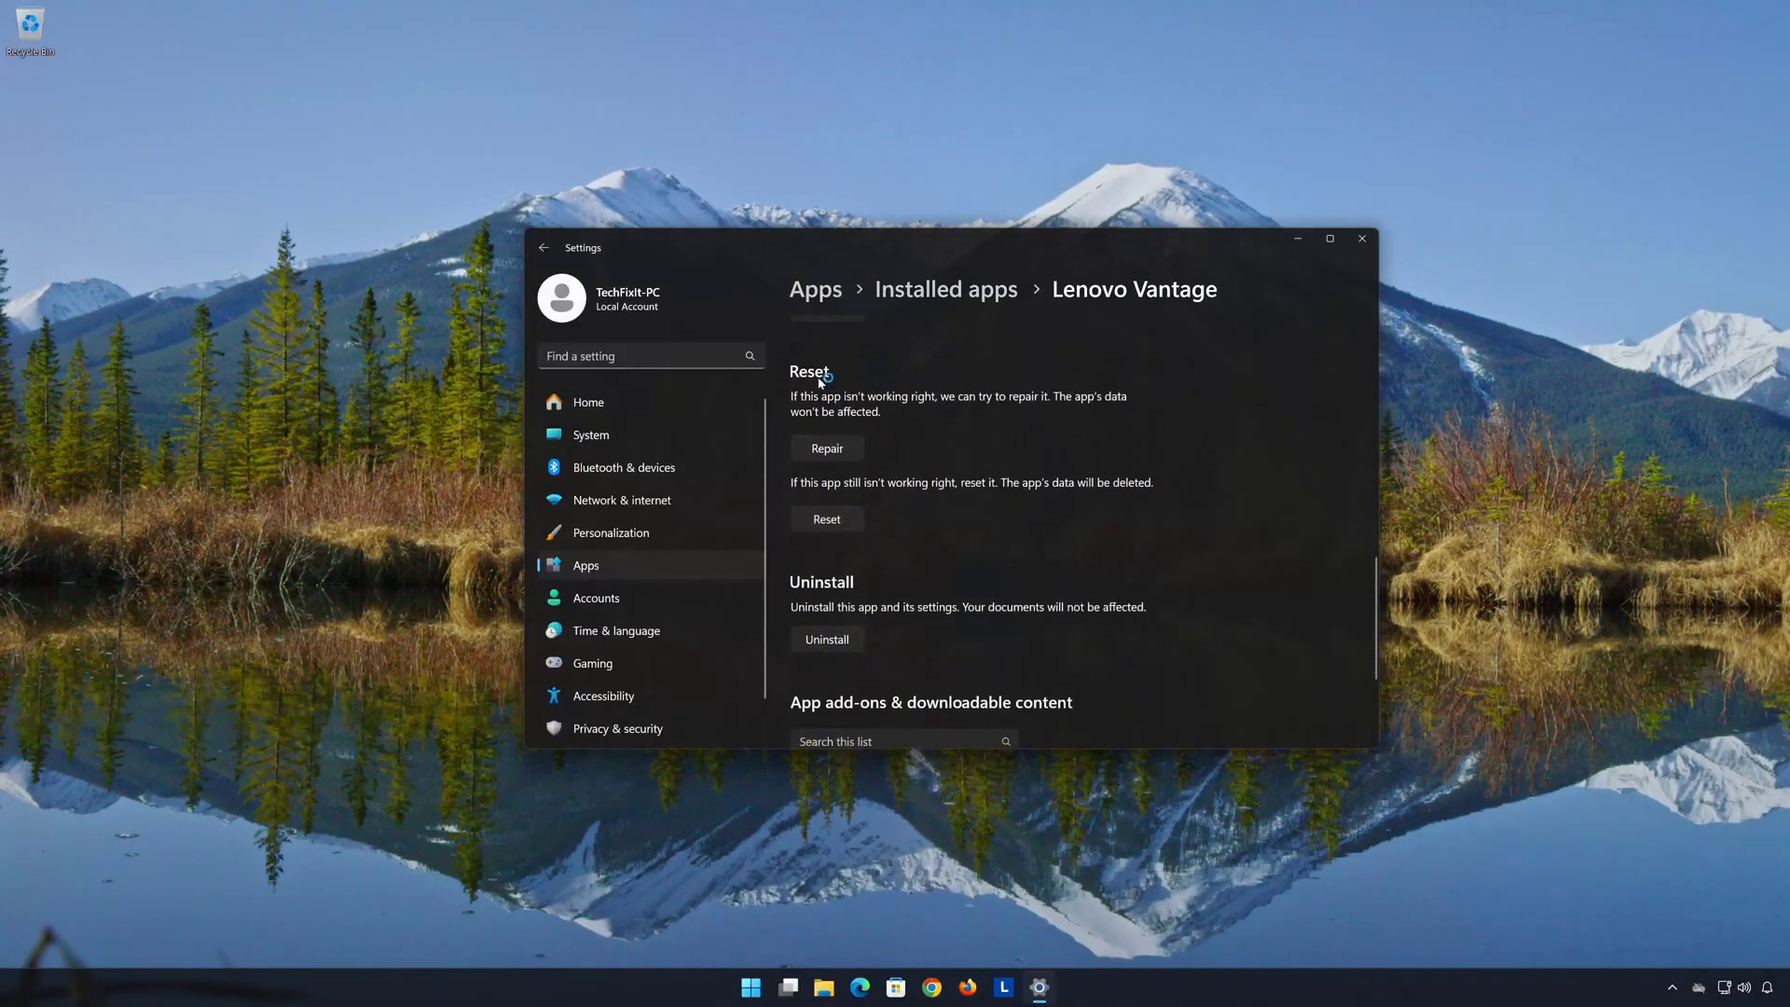
{"action": "mouse_move", "coordinate": [968, 405]}
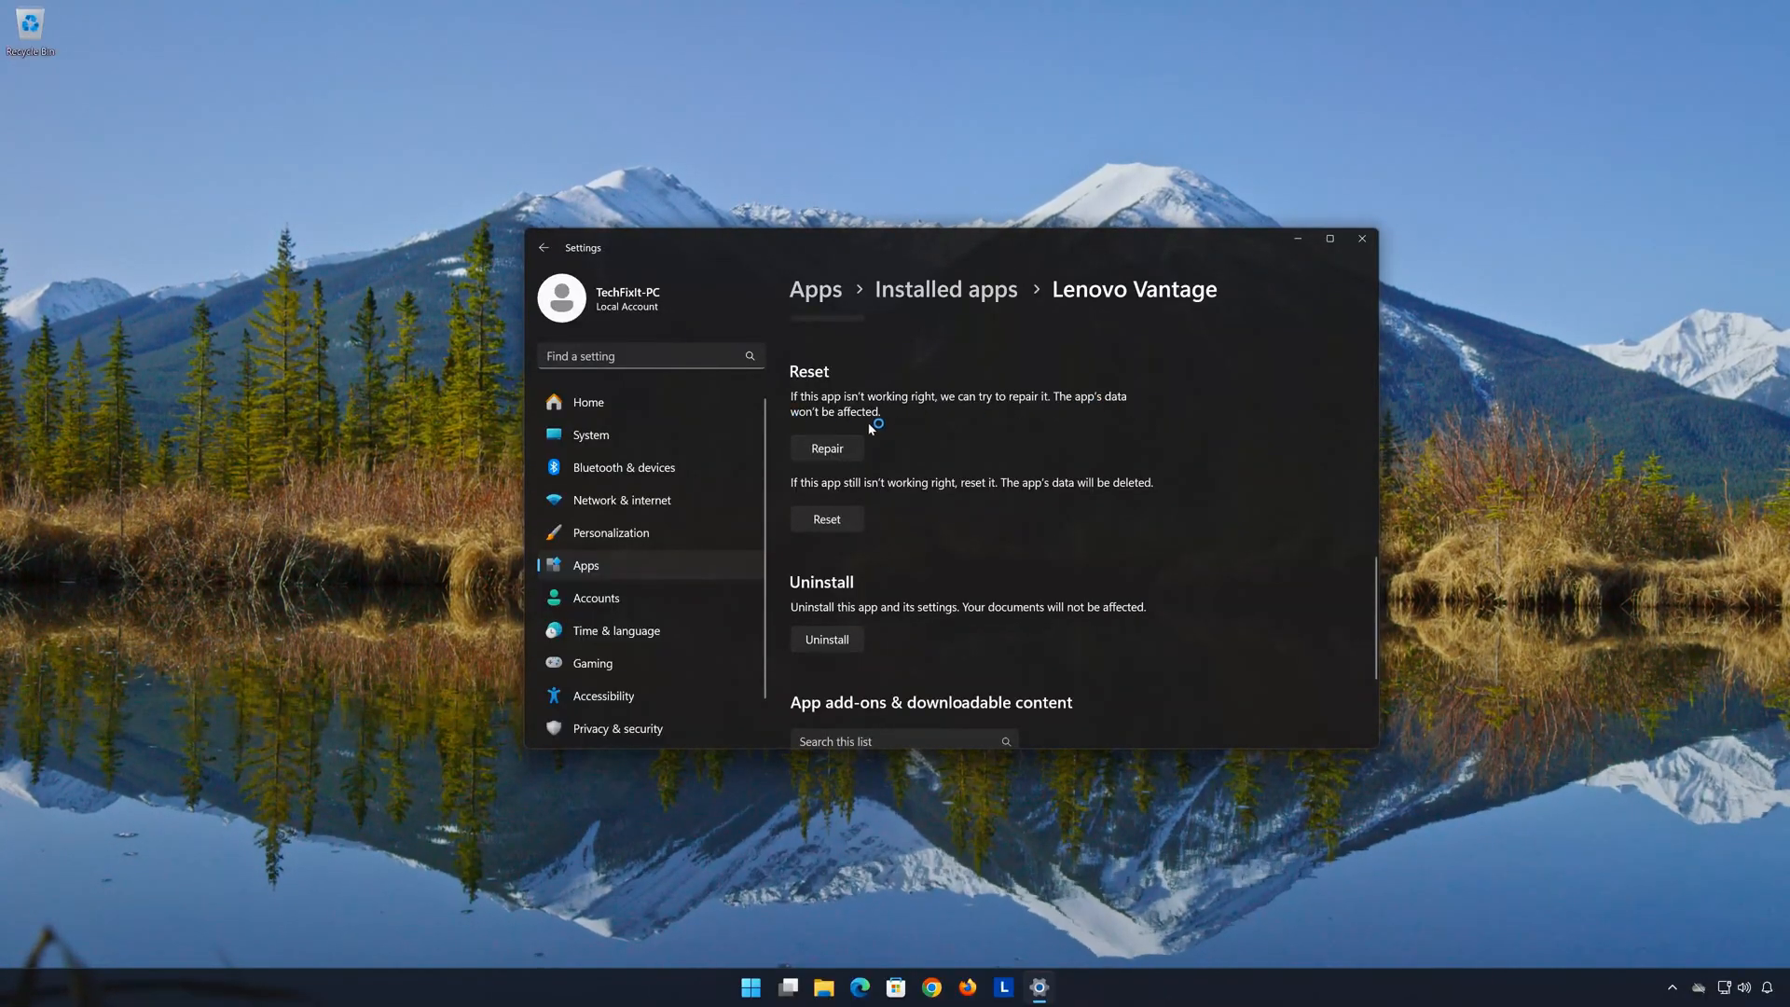
{"action": "left_click", "coordinate": [827, 449]}
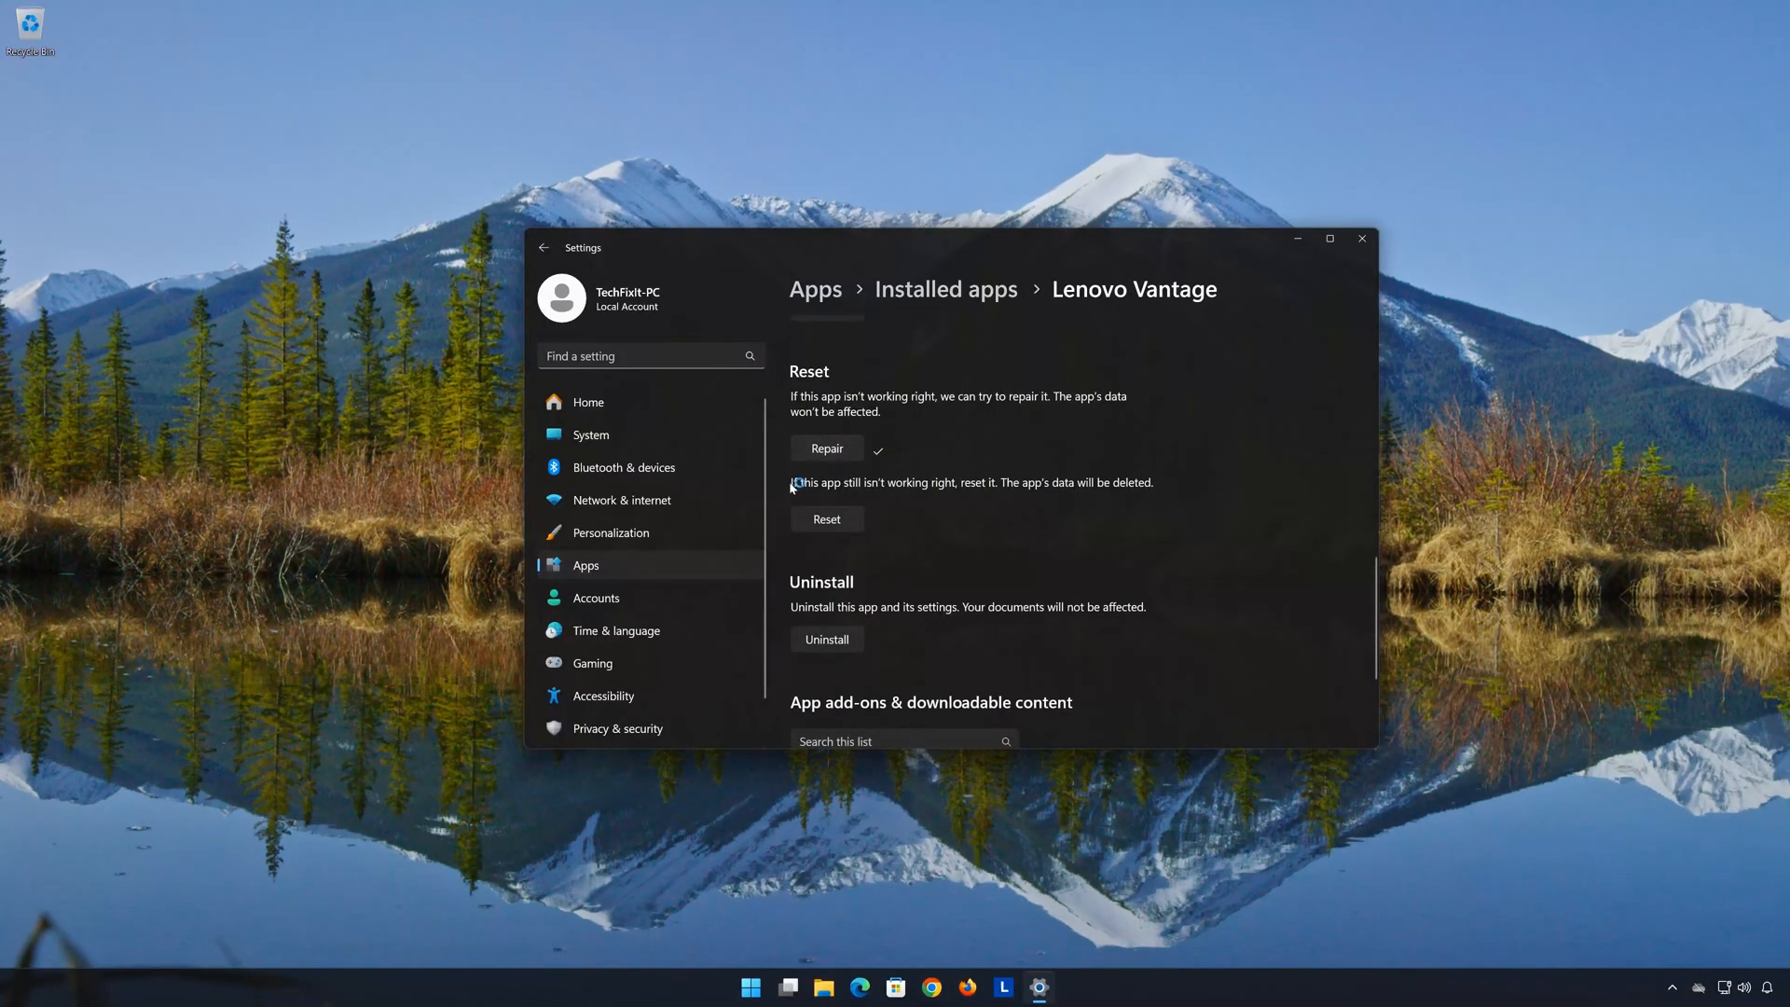
{"action": "mouse_move", "coordinate": [1036, 494]}
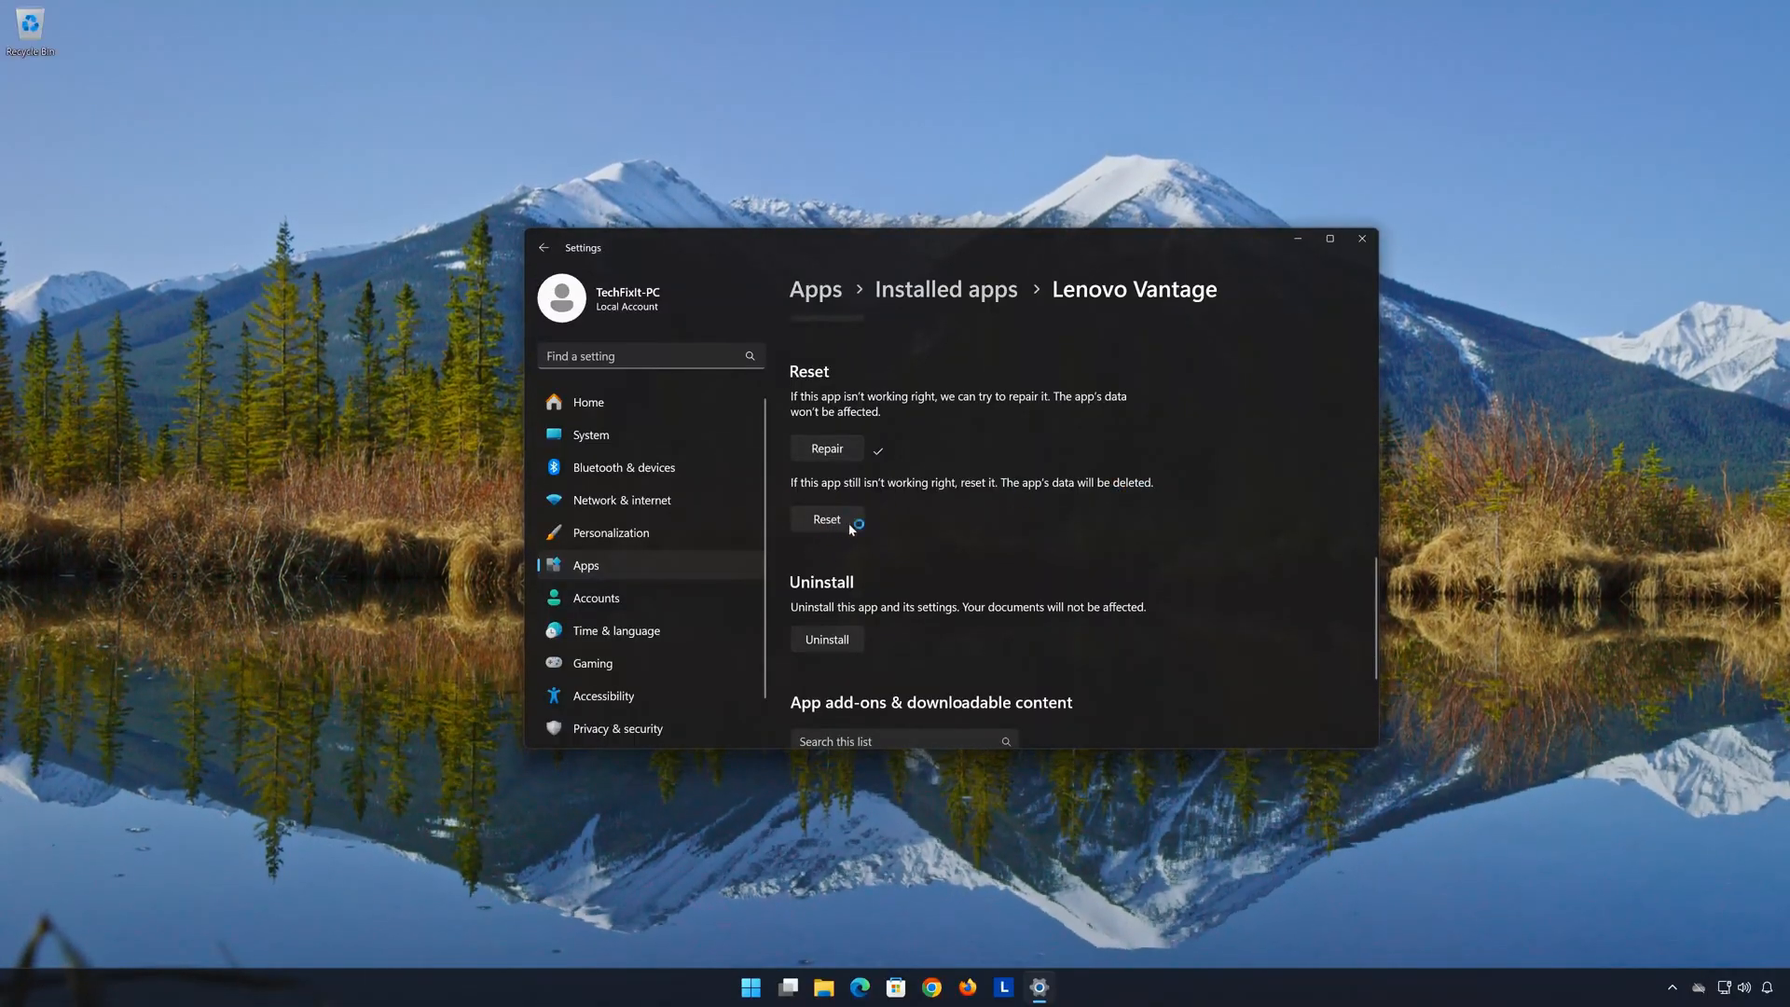
{"action": "left_click", "coordinate": [826, 519]}
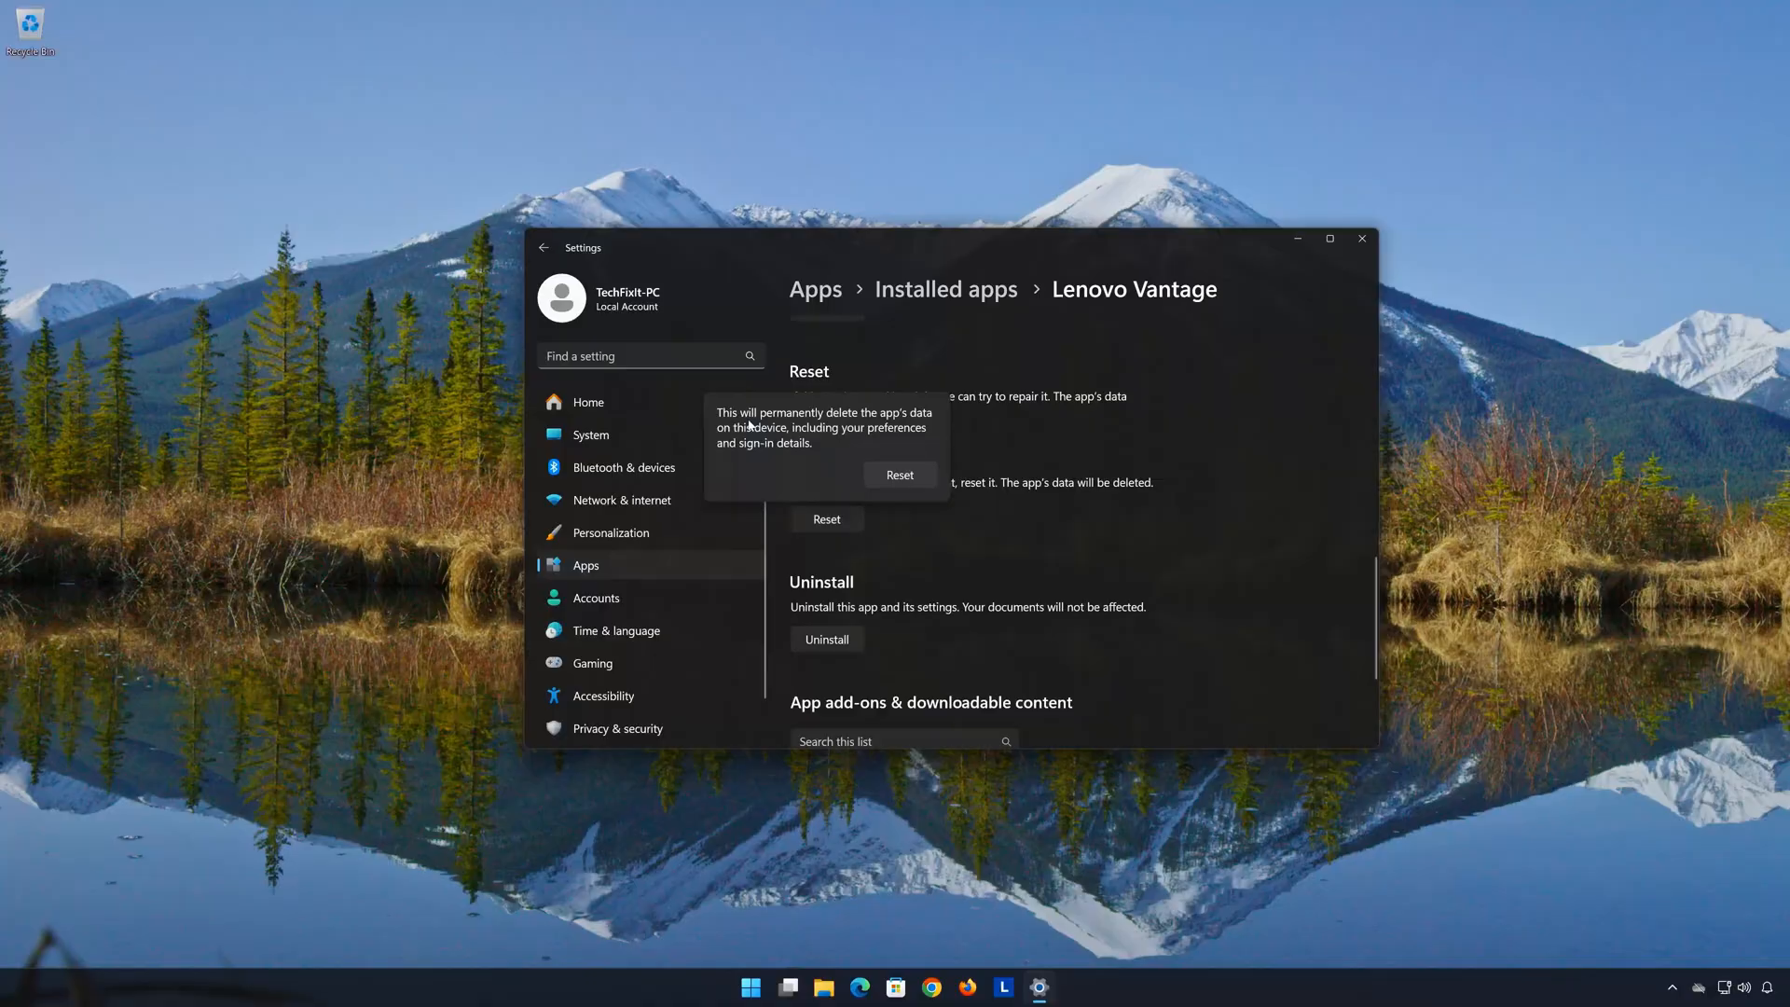
{"action": "mouse_move", "coordinate": [778, 436]}
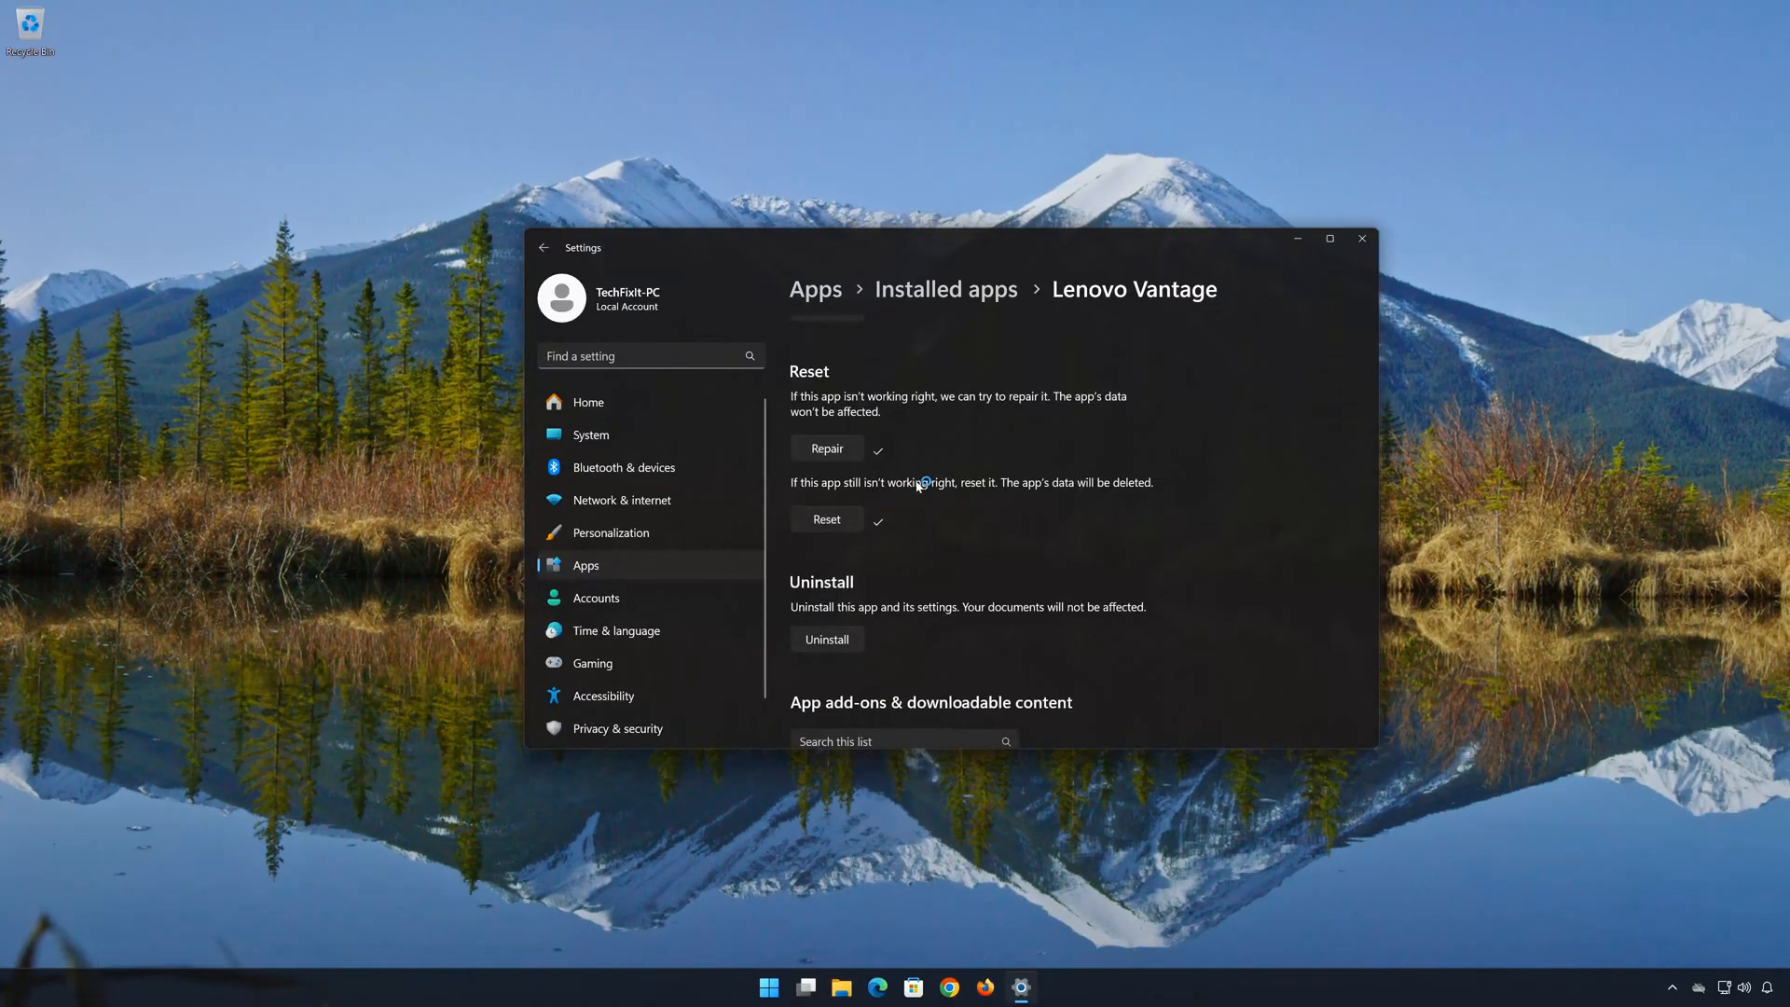
- Uninstall Lenovo Vantage along with its data, then close Windows Settings
{"action": "scroll", "scroll_direction": "down", "scroll_amount": 3}
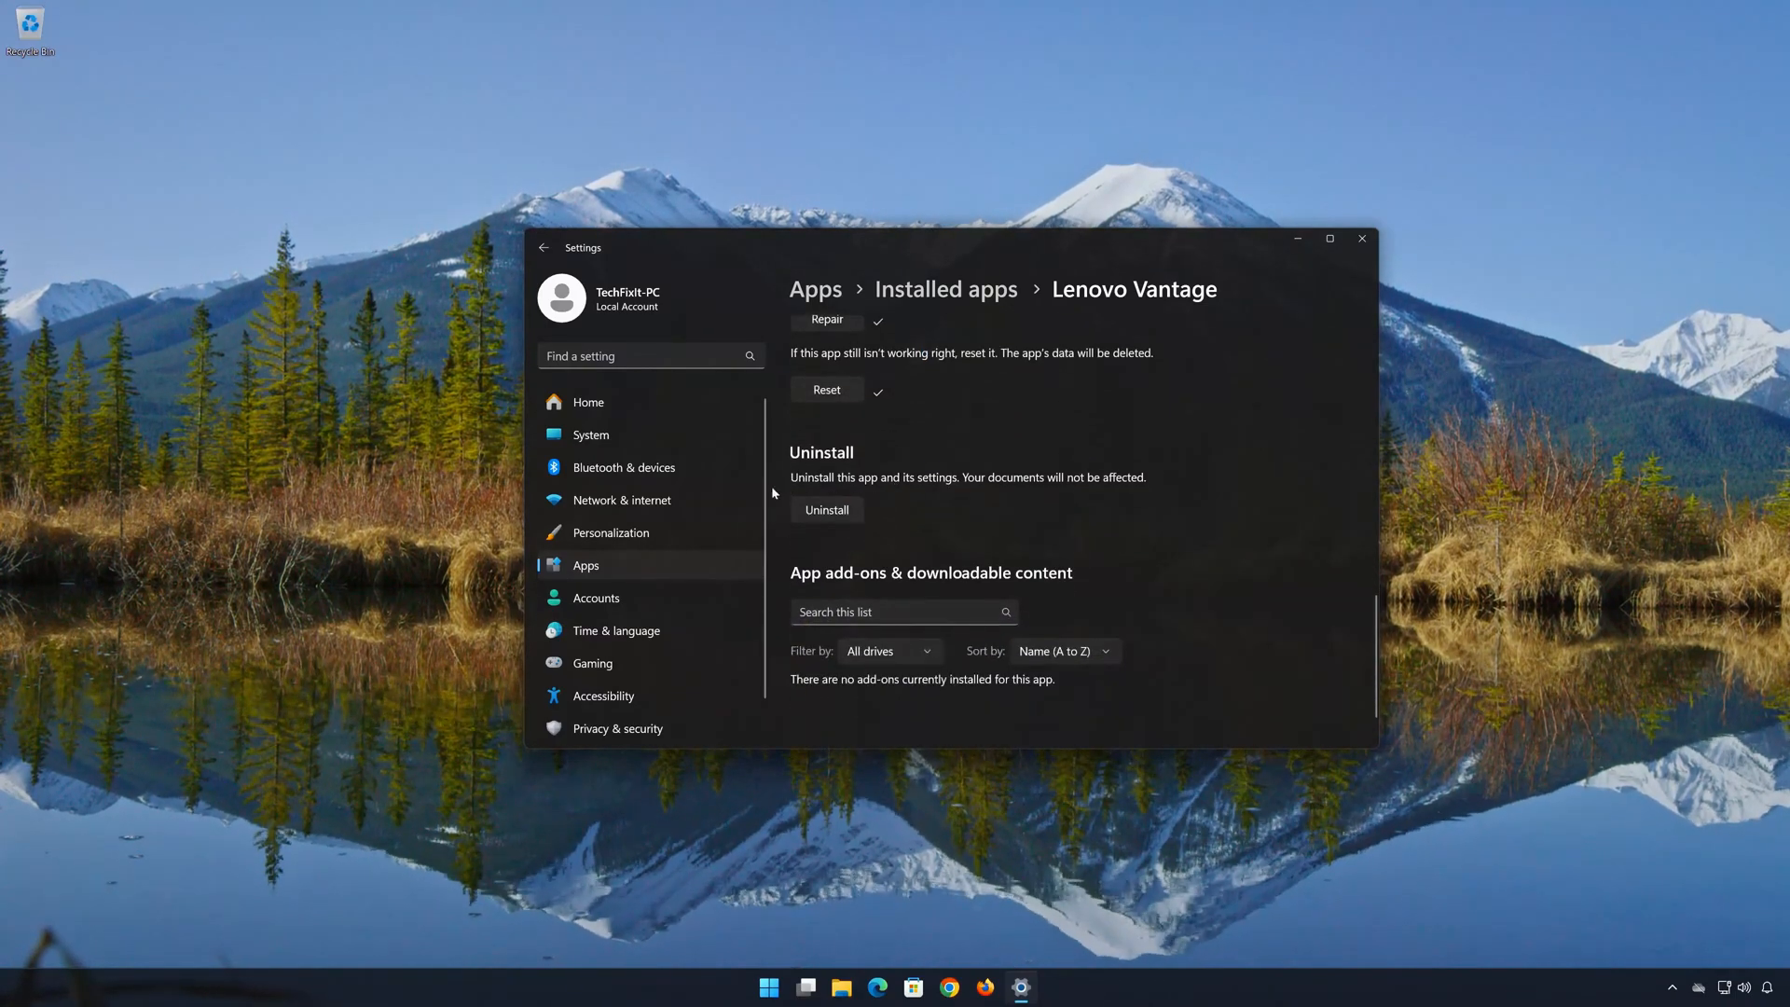
{"action": "mouse_move", "coordinate": [893, 484]}
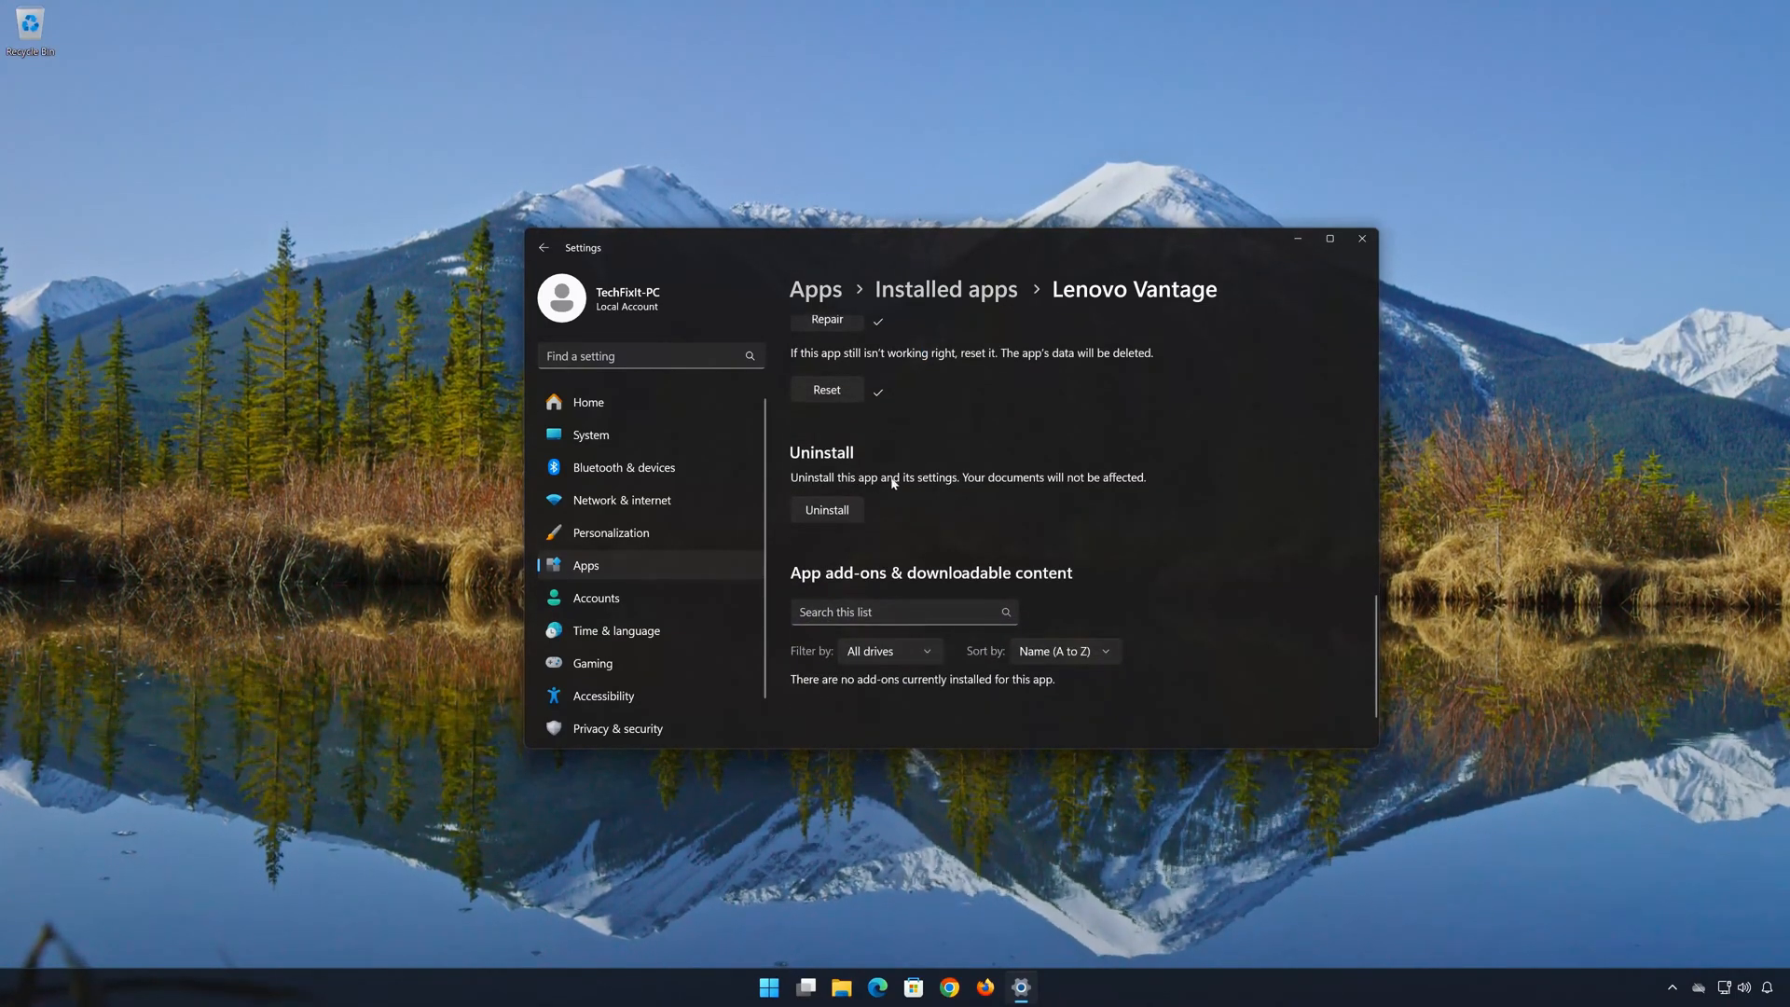
{"action": "mouse_move", "coordinate": [1047, 484]}
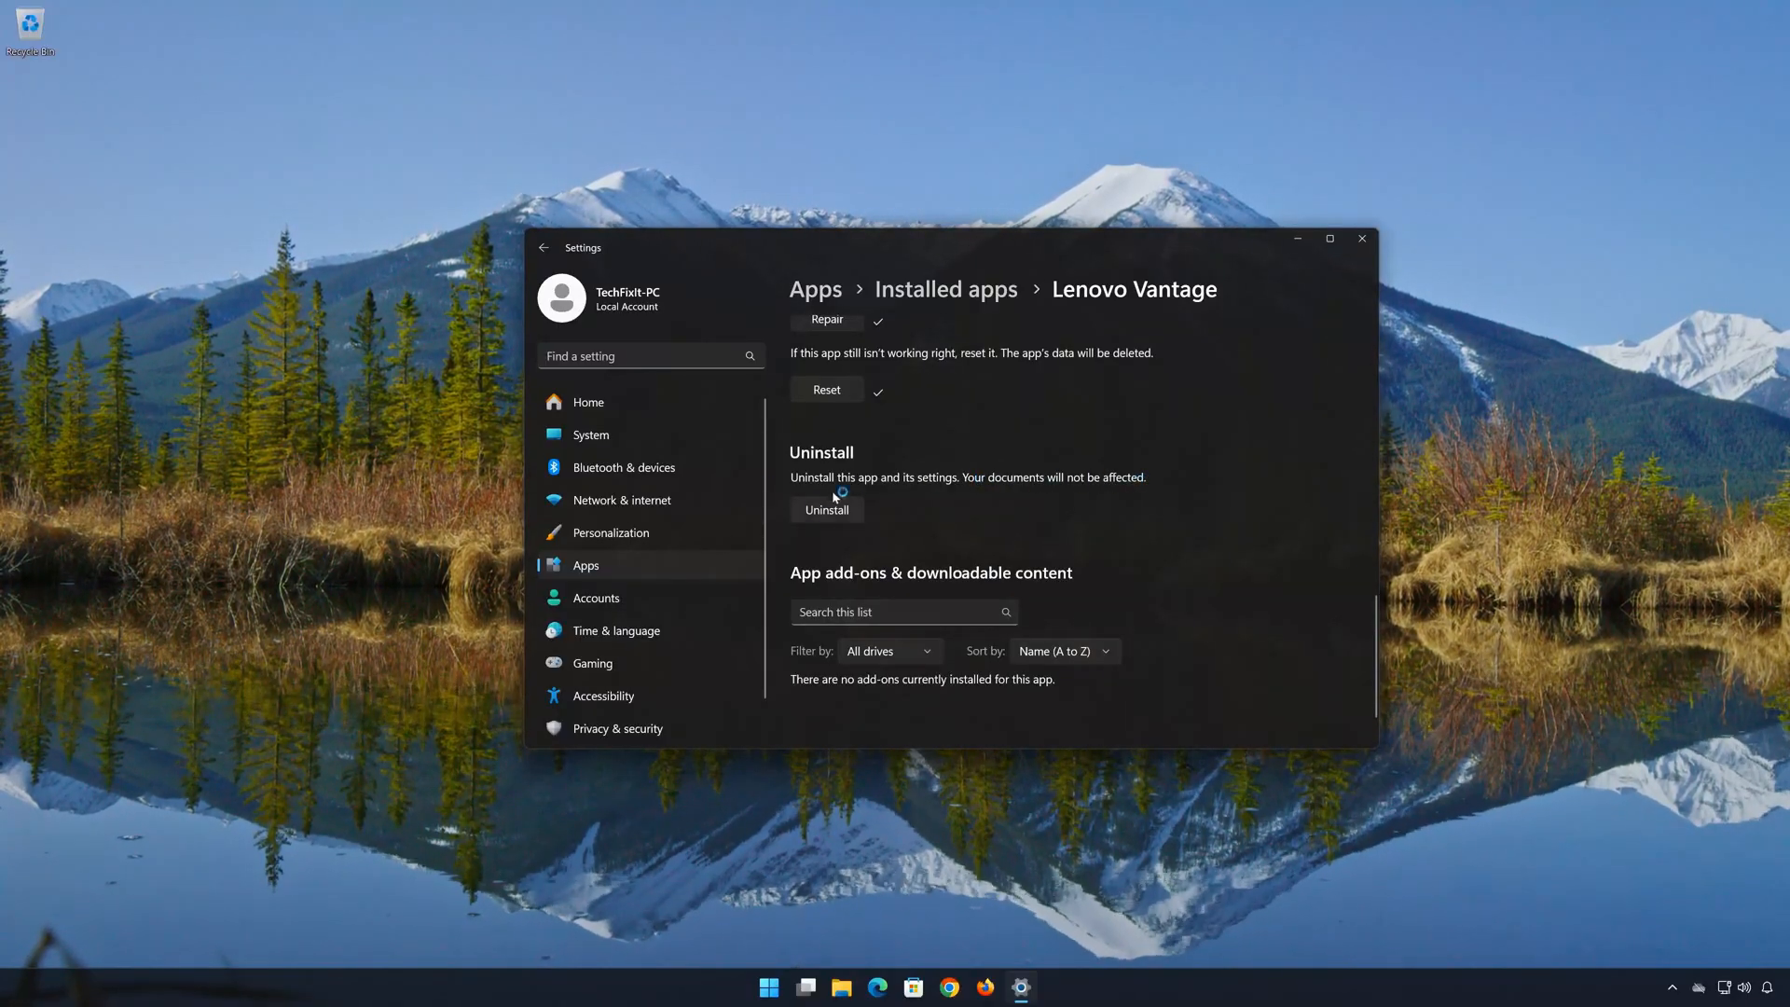
{"action": "left_click", "coordinate": [826, 510]}
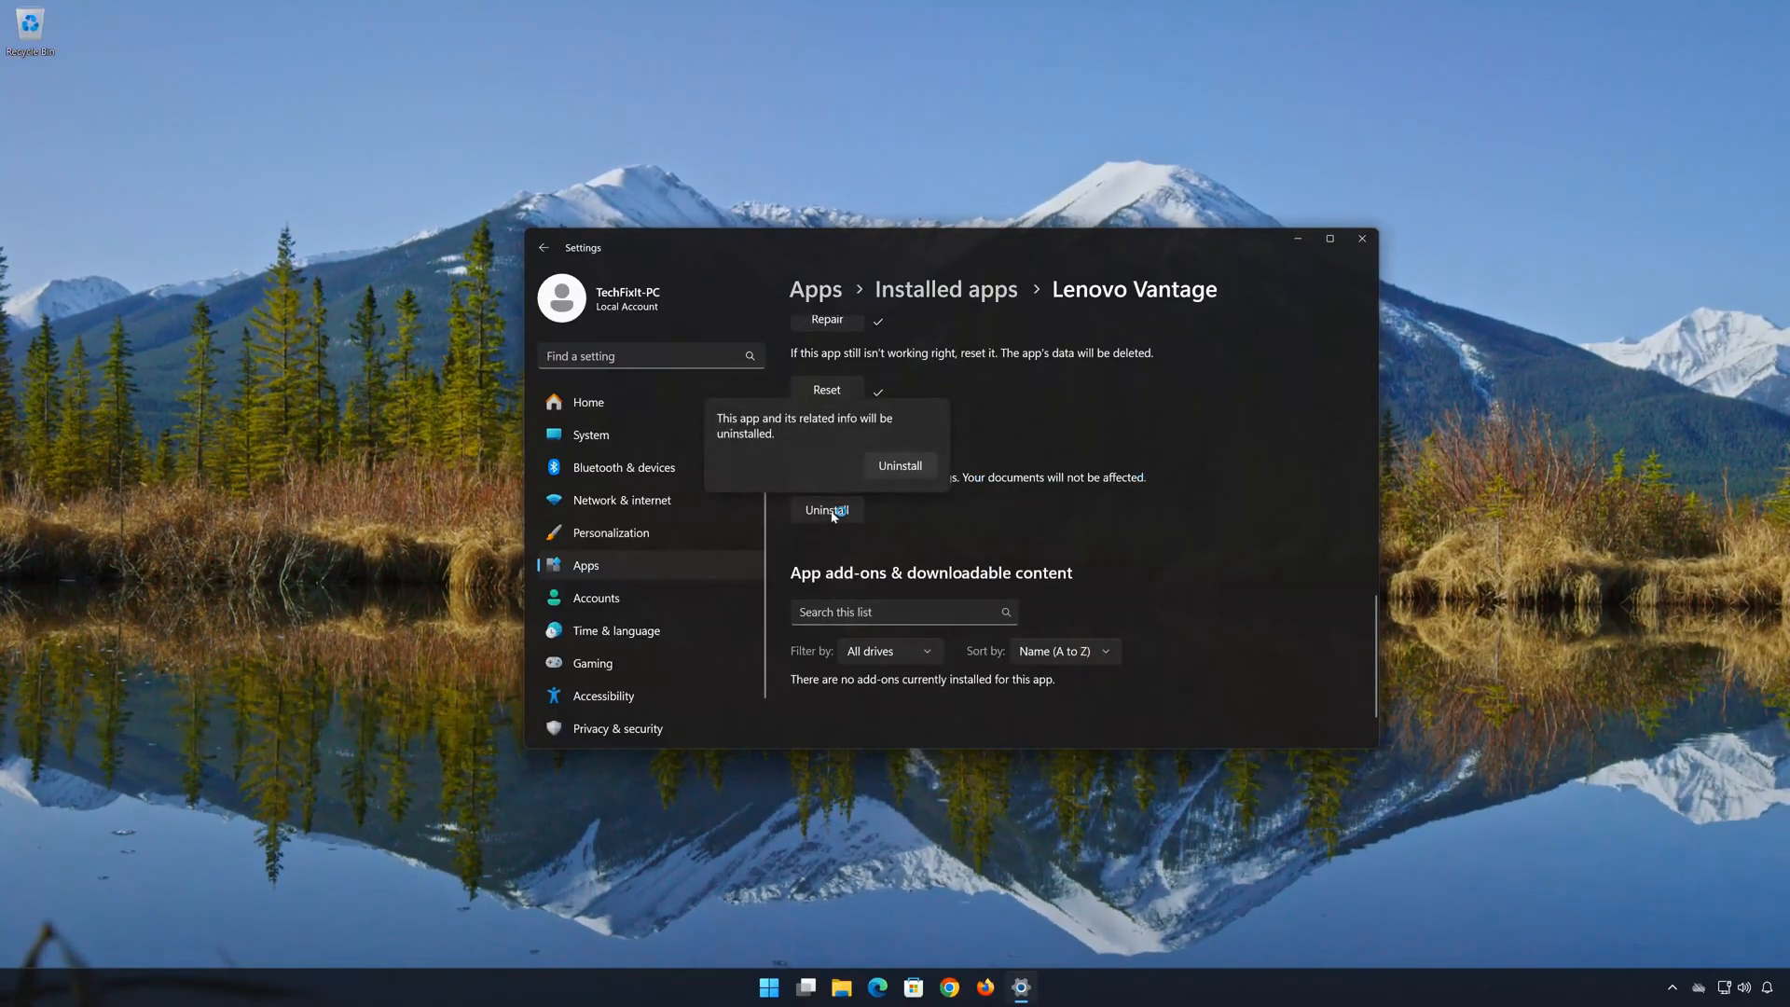
{"action": "mouse_move", "coordinate": [756, 435]}
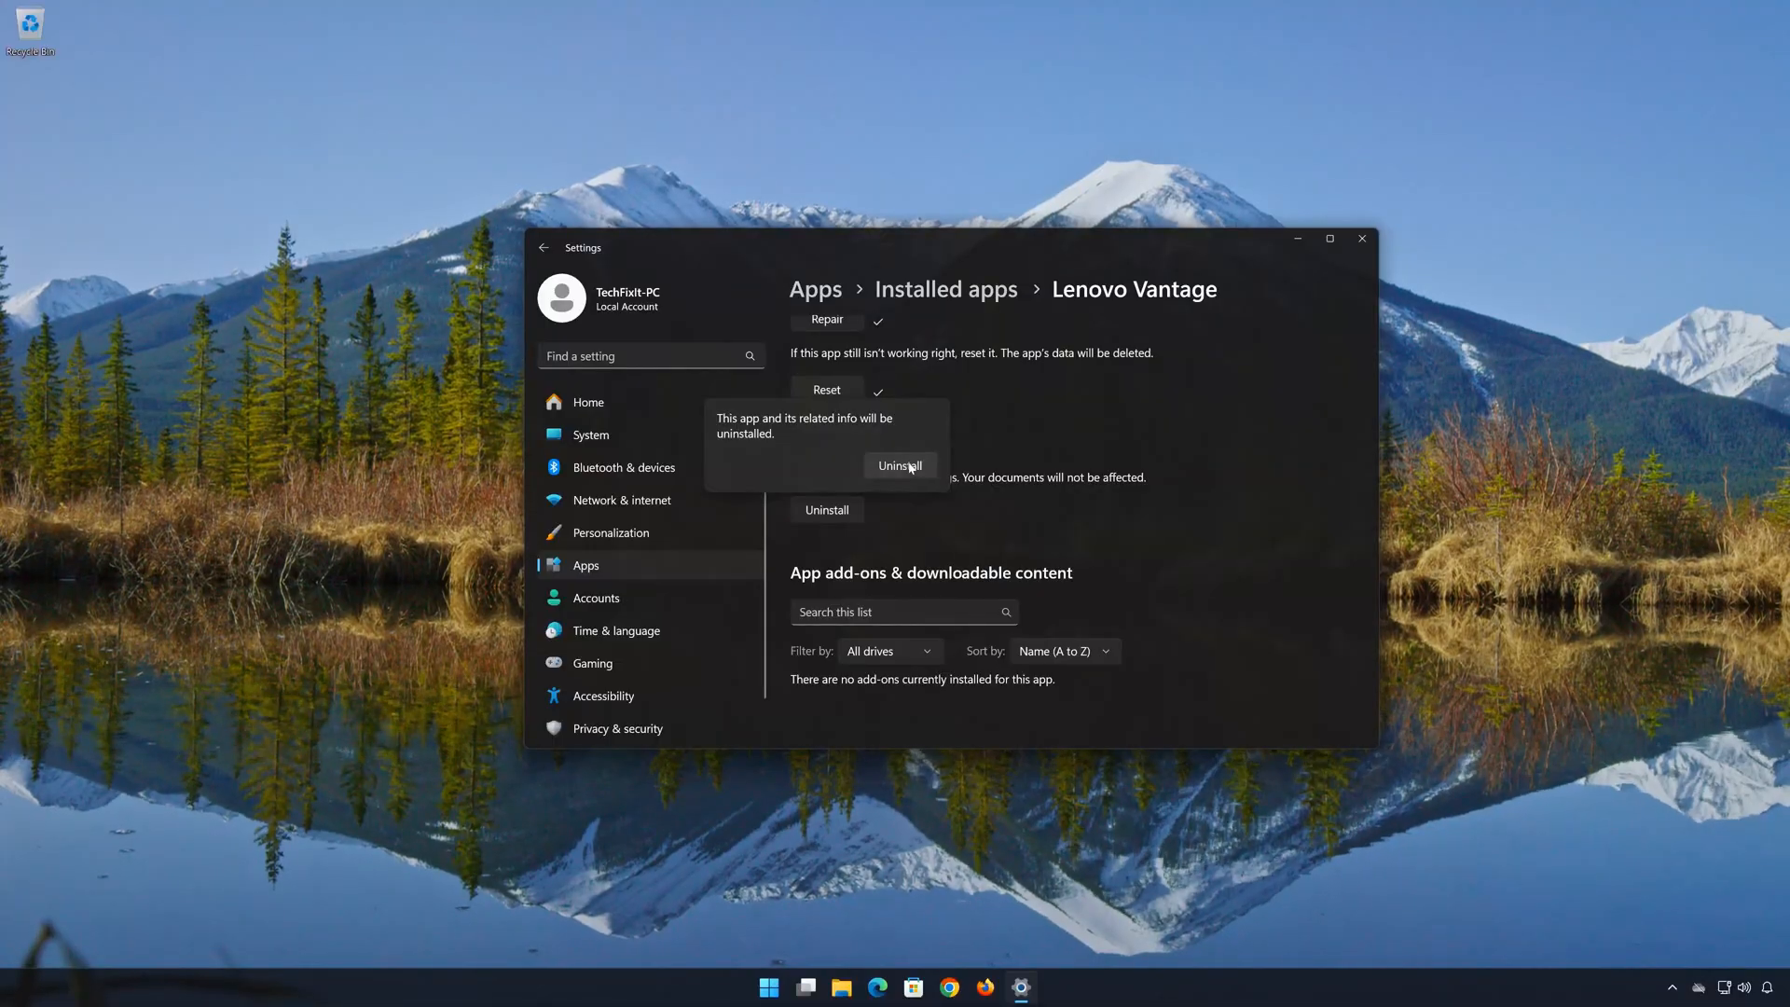
{"action": "left_click", "coordinate": [900, 465]}
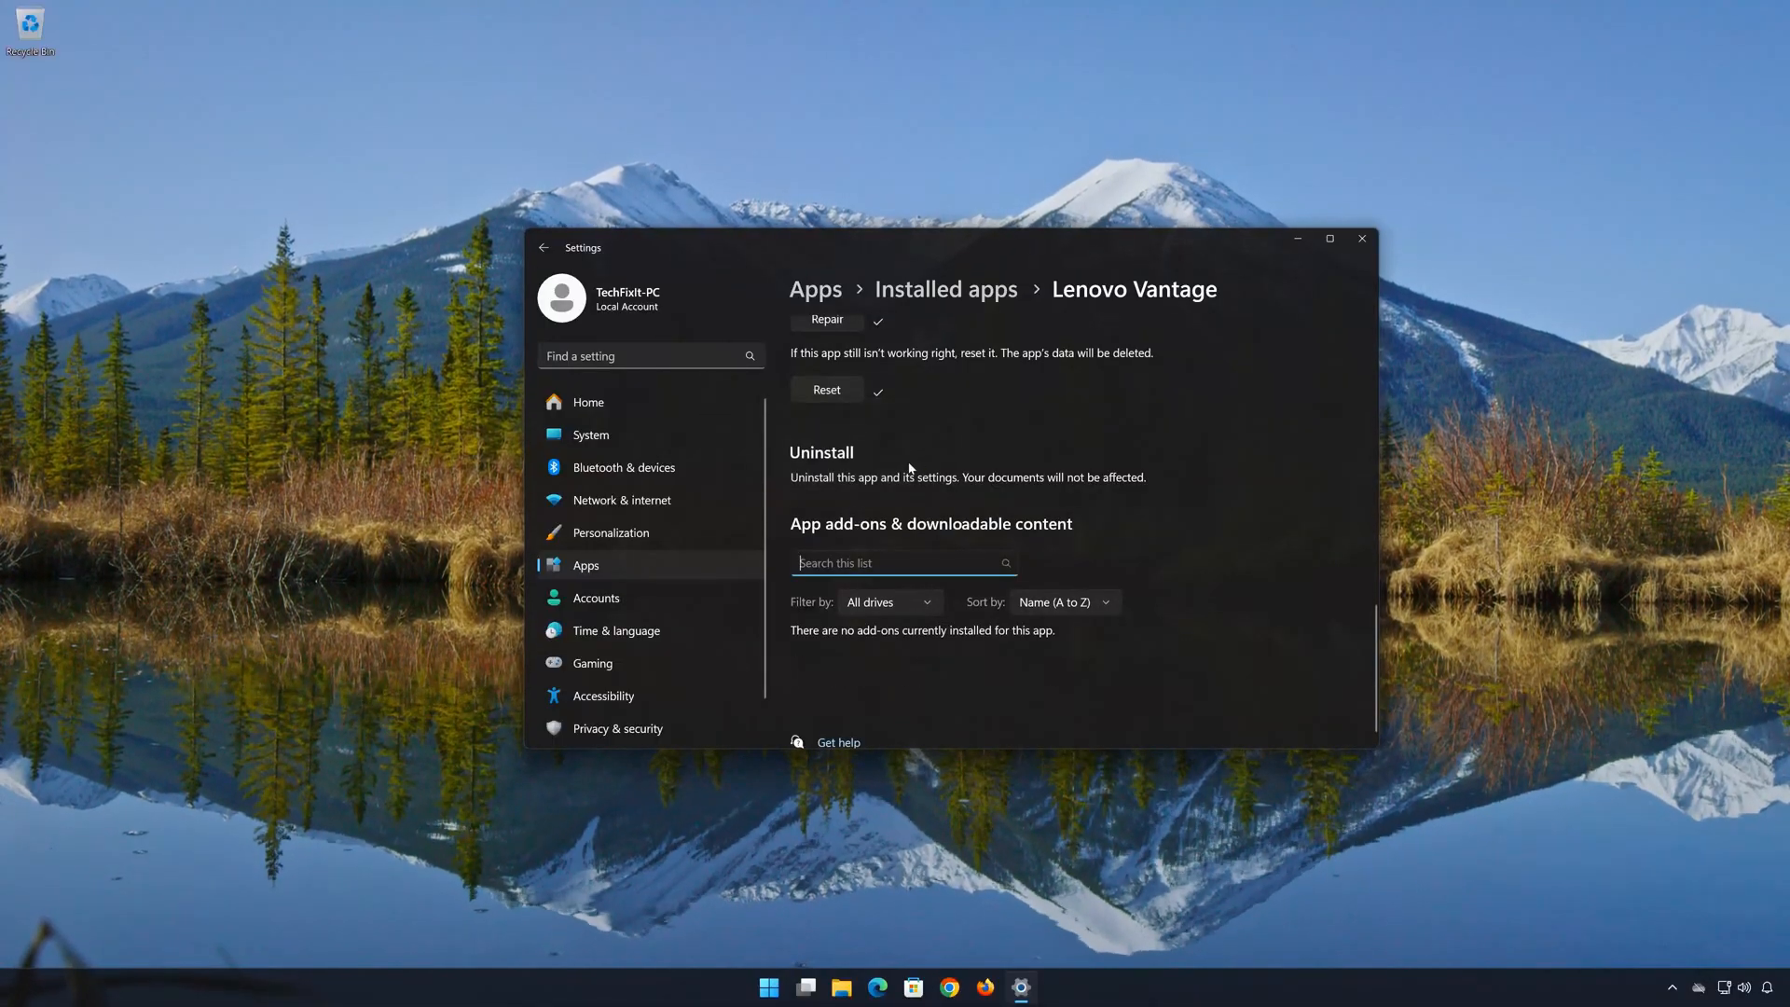
{"action": "left_click", "coordinate": [1361, 238]}
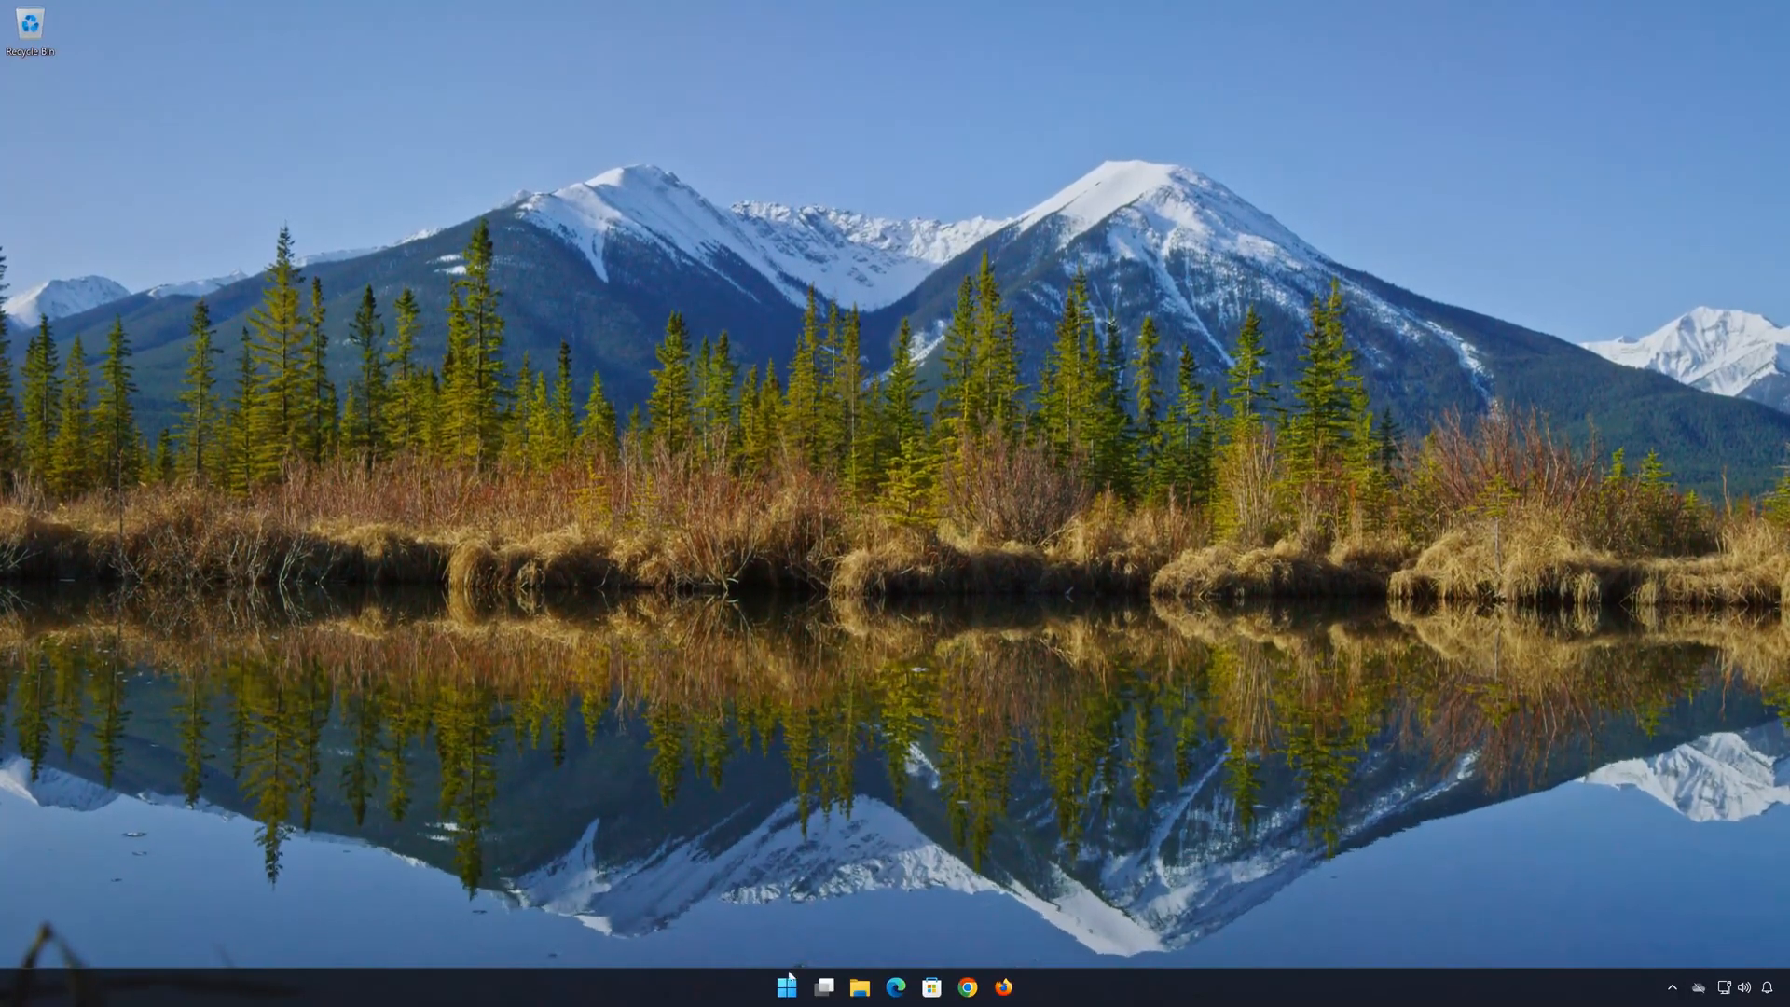
- Search Microsoft Store for 'leno' and open the Lenovo Vantage app page
{"action": "left_click", "coordinate": [785, 986]}
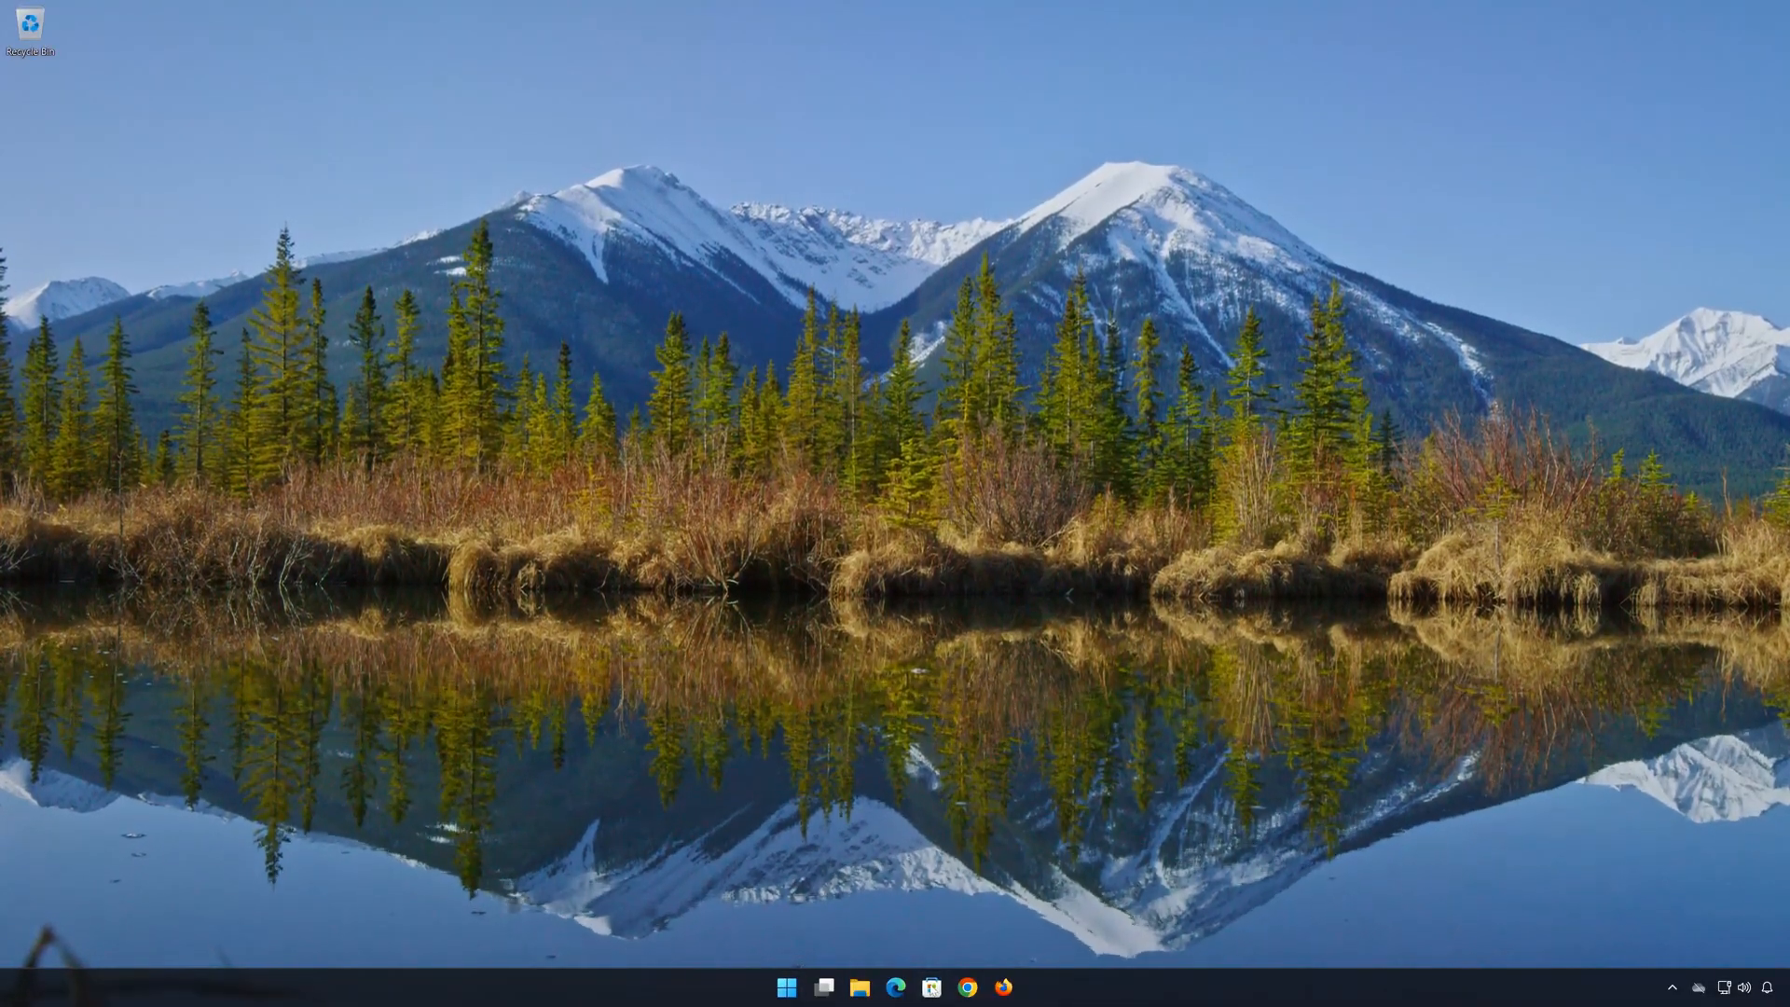
{"action": "left_click", "coordinate": [936, 985]}
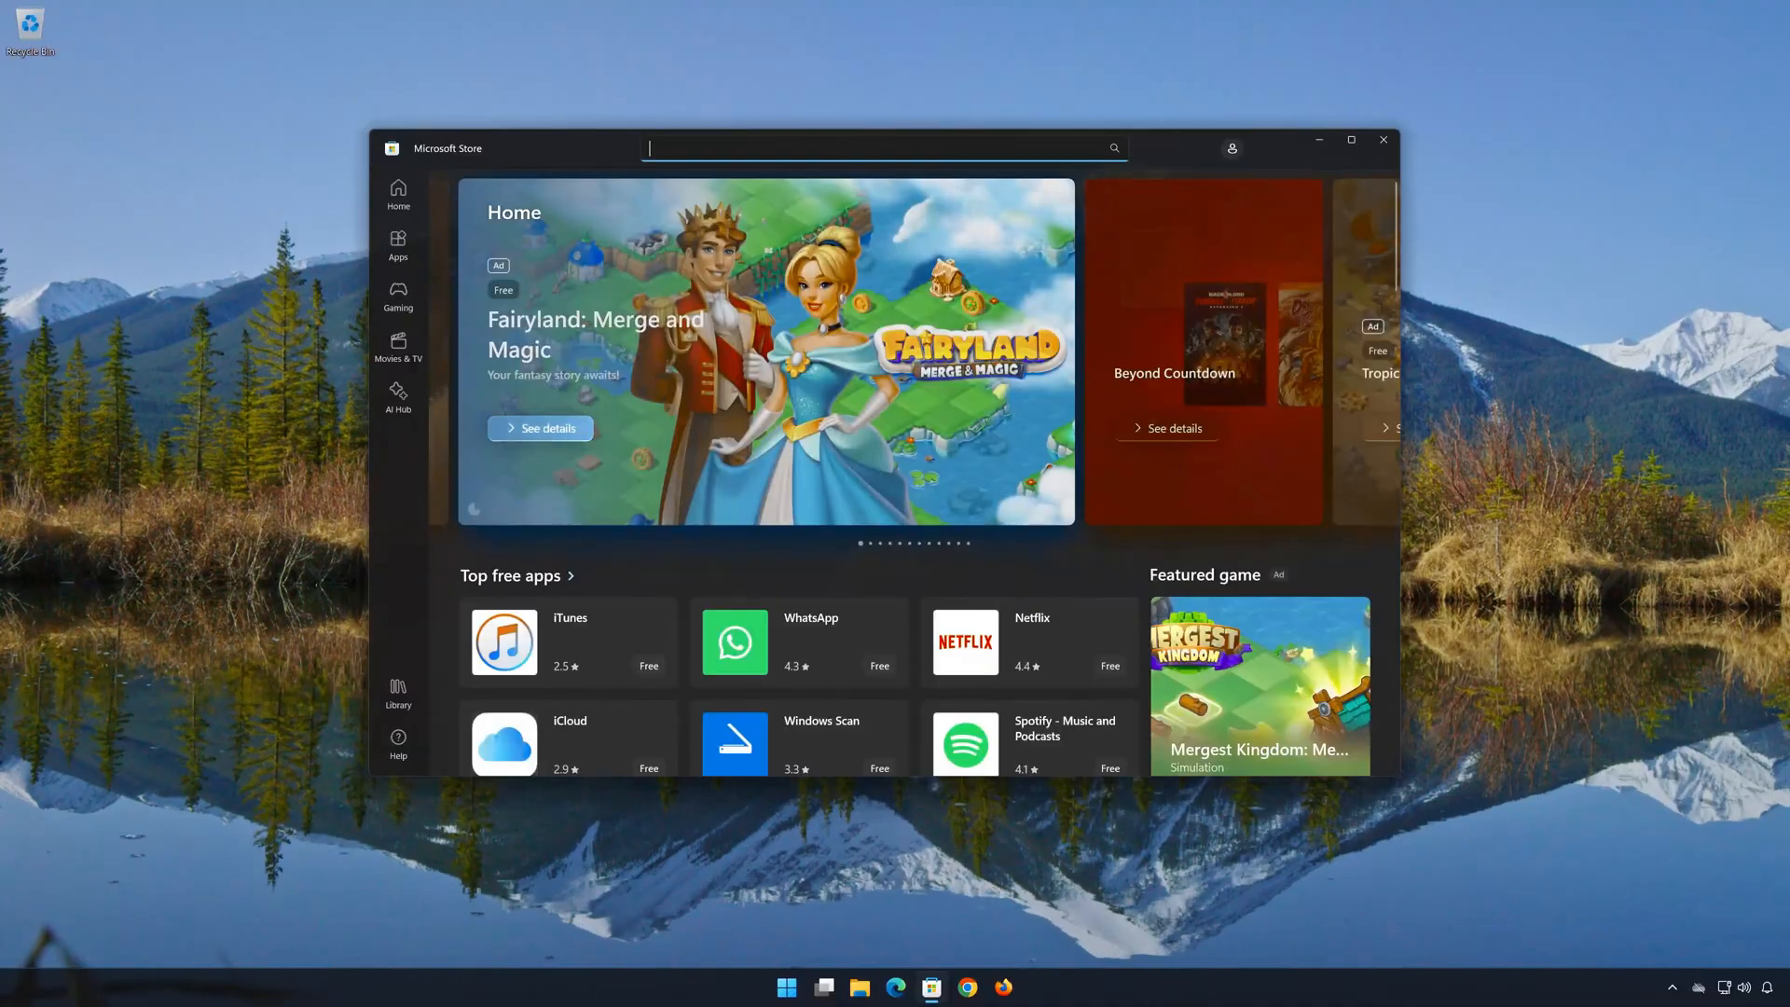
{"action": "type", "text": "lenovo vantage"}
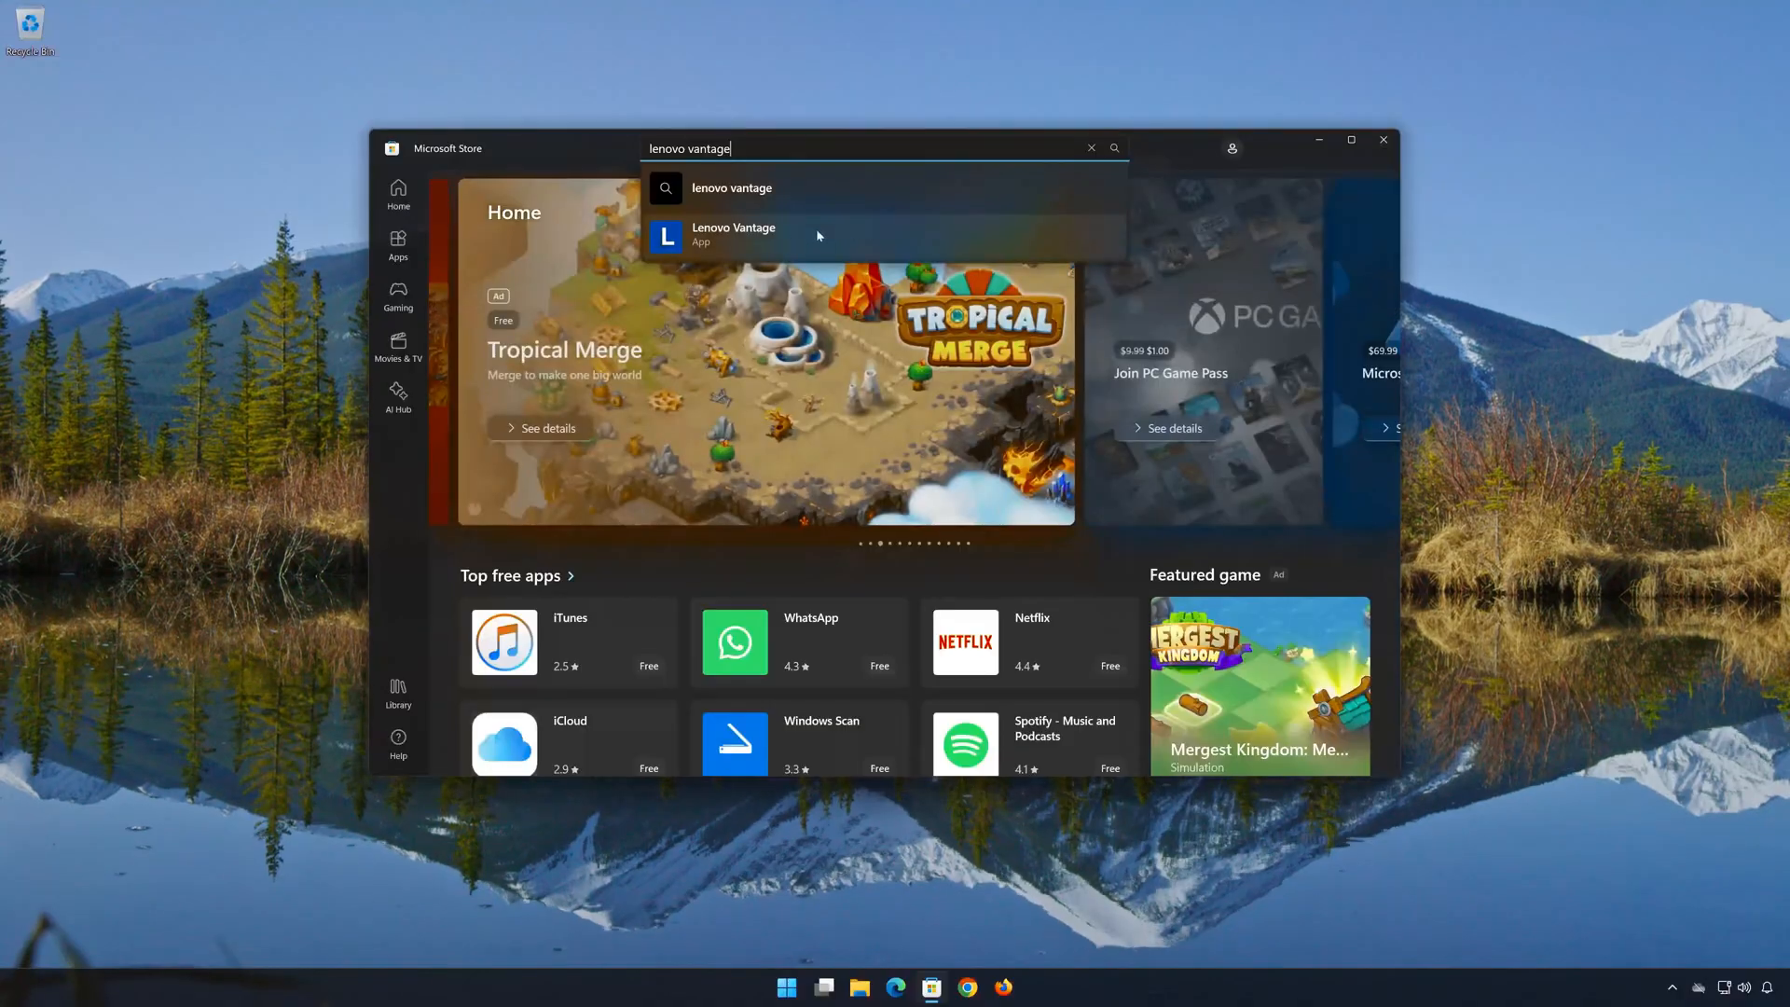
{"action": "left_click", "coordinate": [733, 235]}
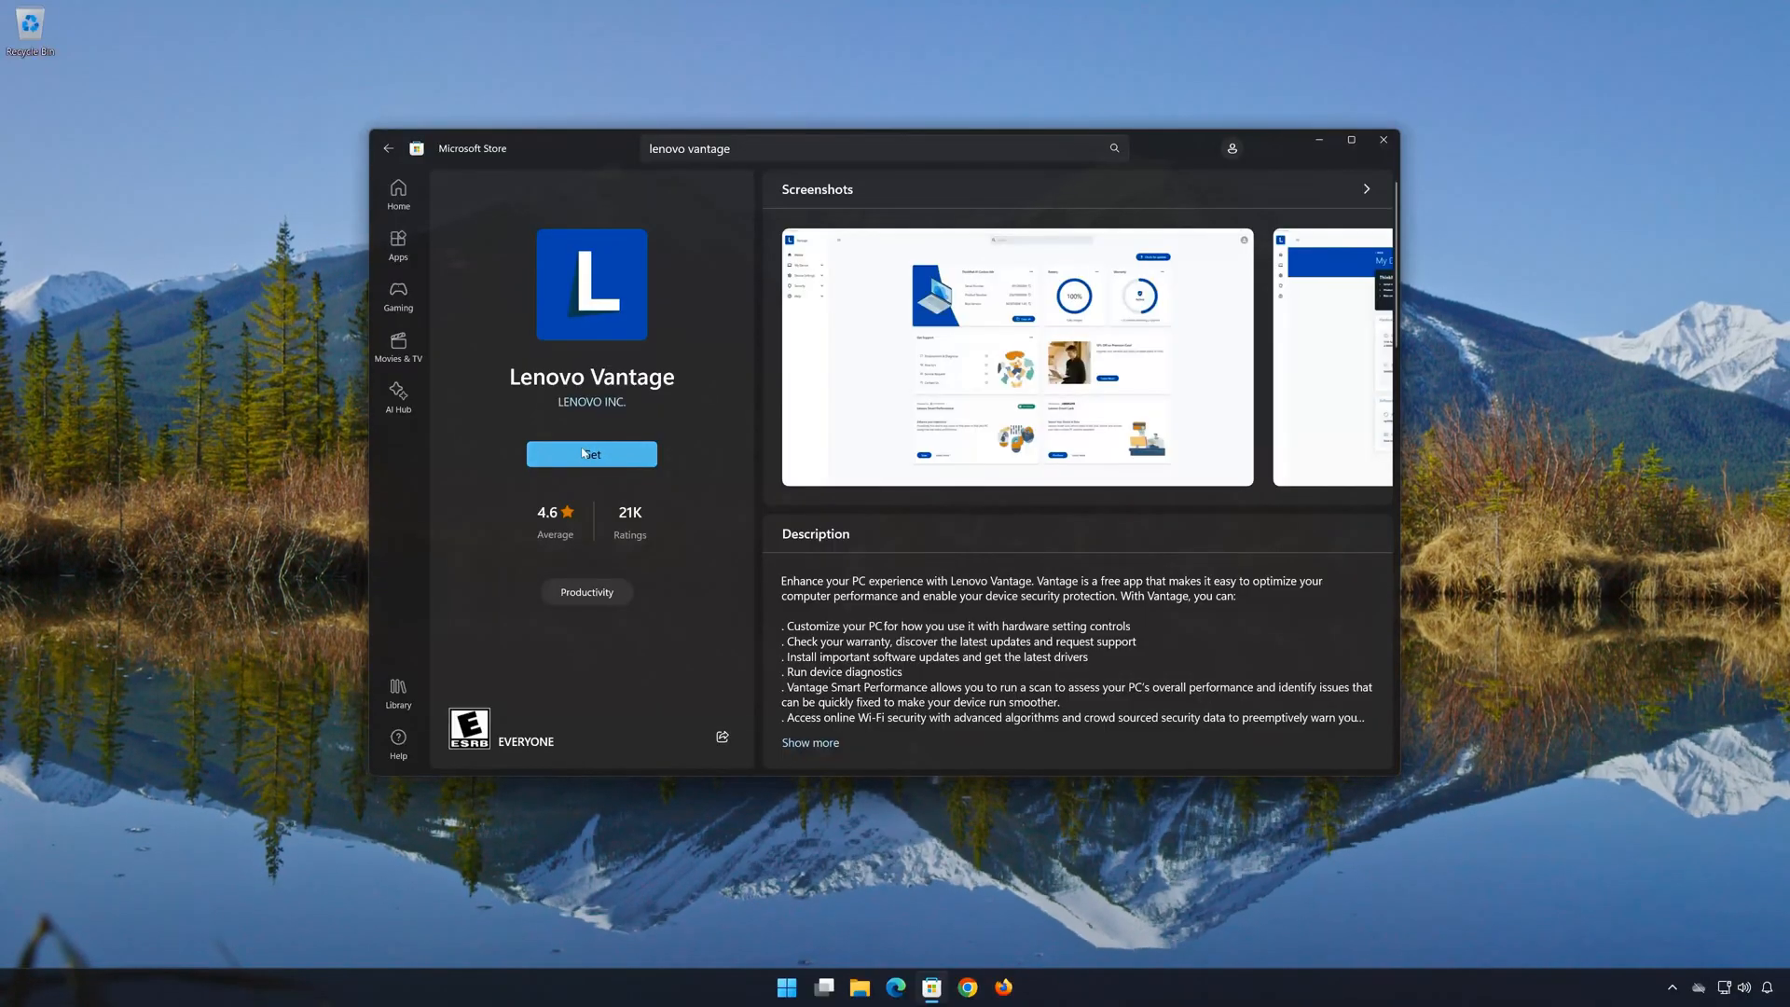
- Install Lenovo Vantage with Get, then open it once installation finishes
{"action": "left_click", "coordinate": [591, 454]}
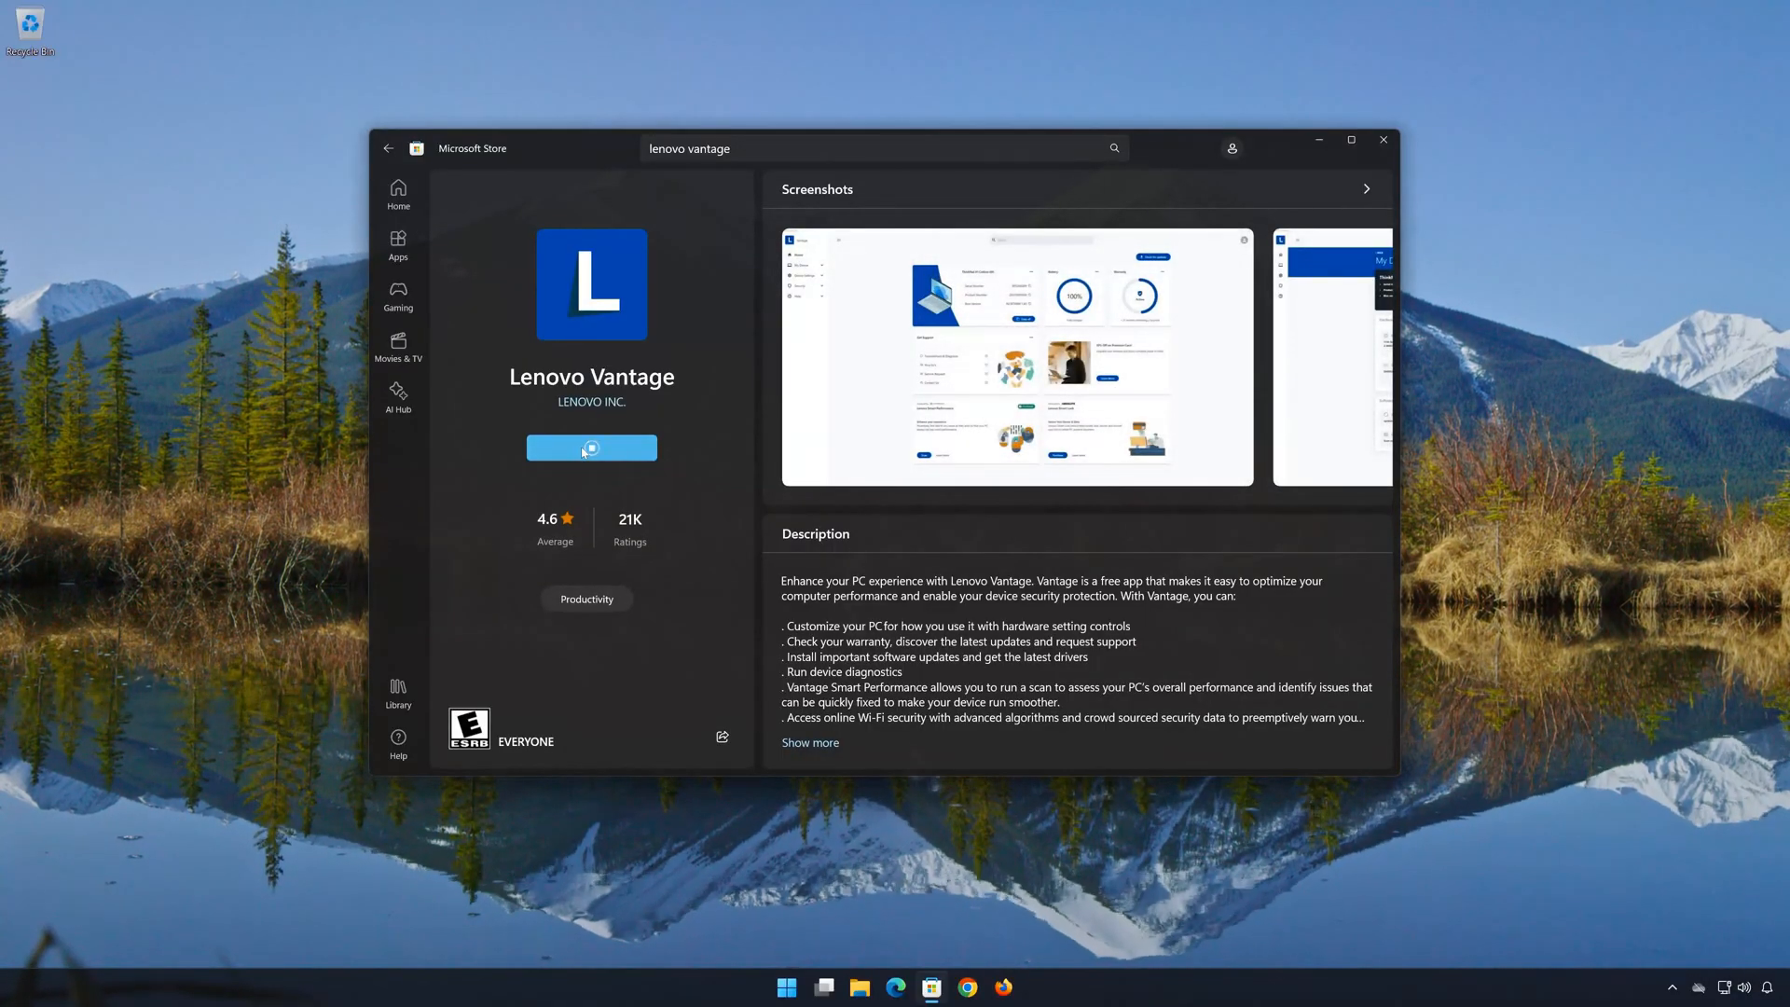
{"action": "left_click", "coordinate": [591, 448]}
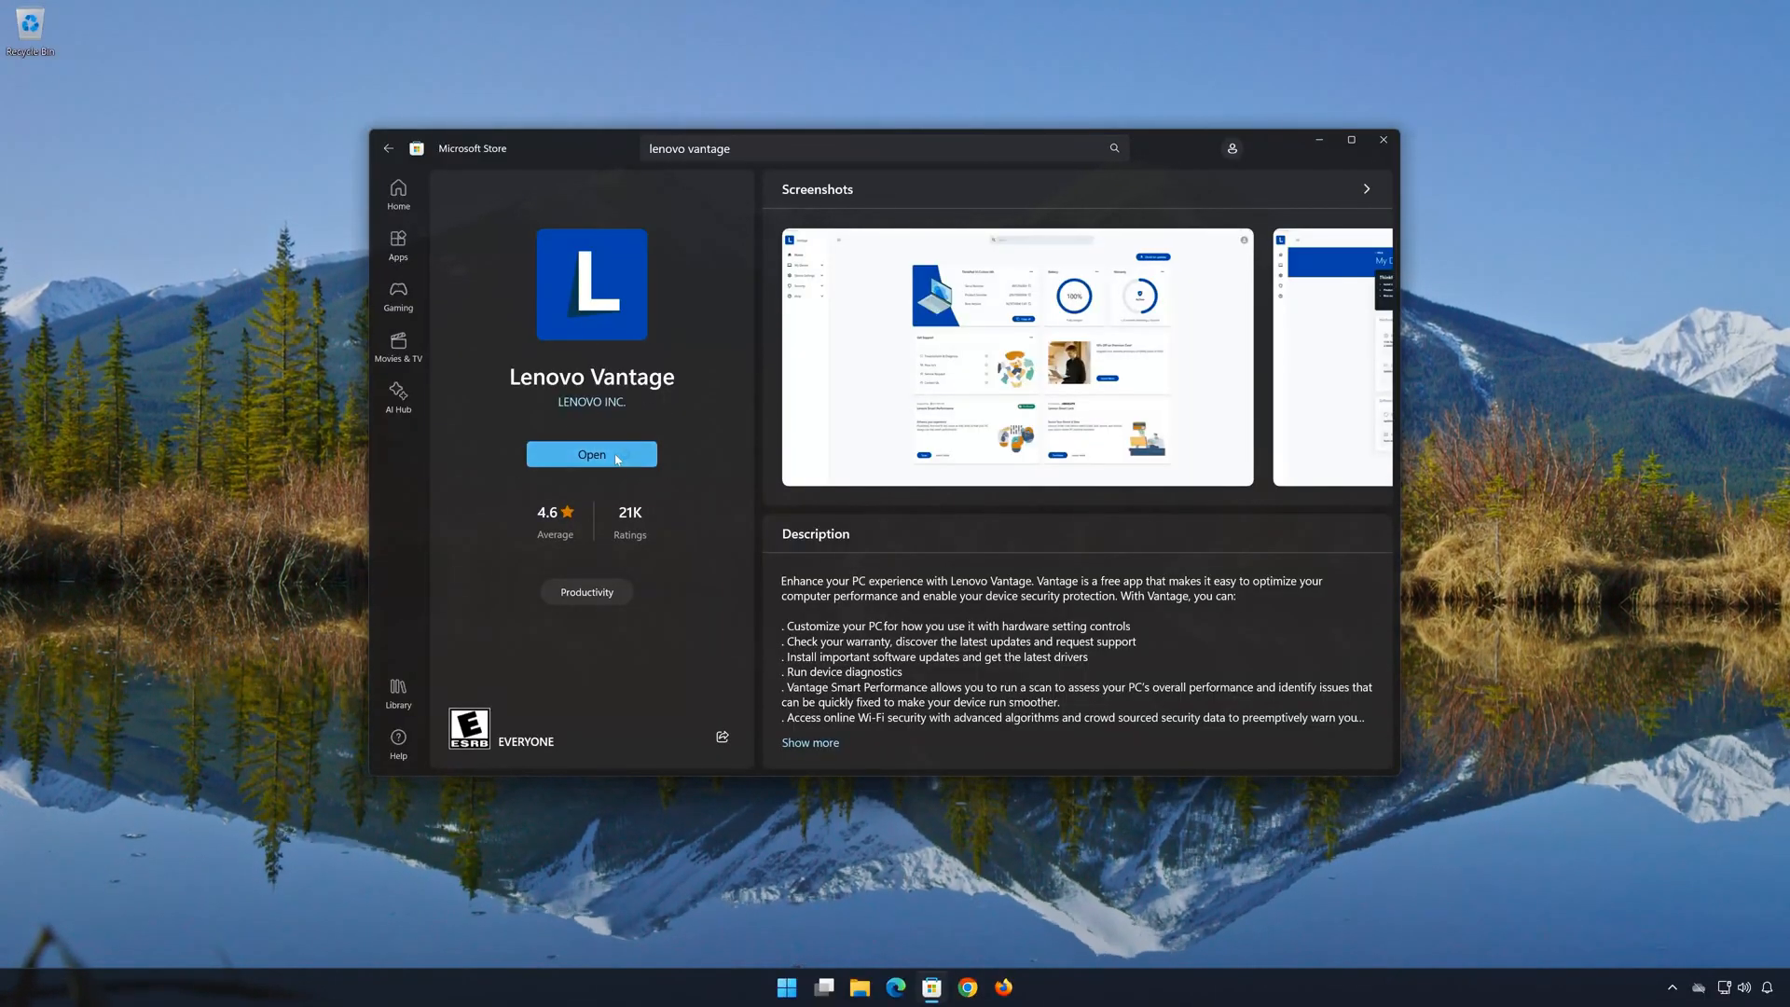
{"action": "left_click", "coordinate": [591, 454]}
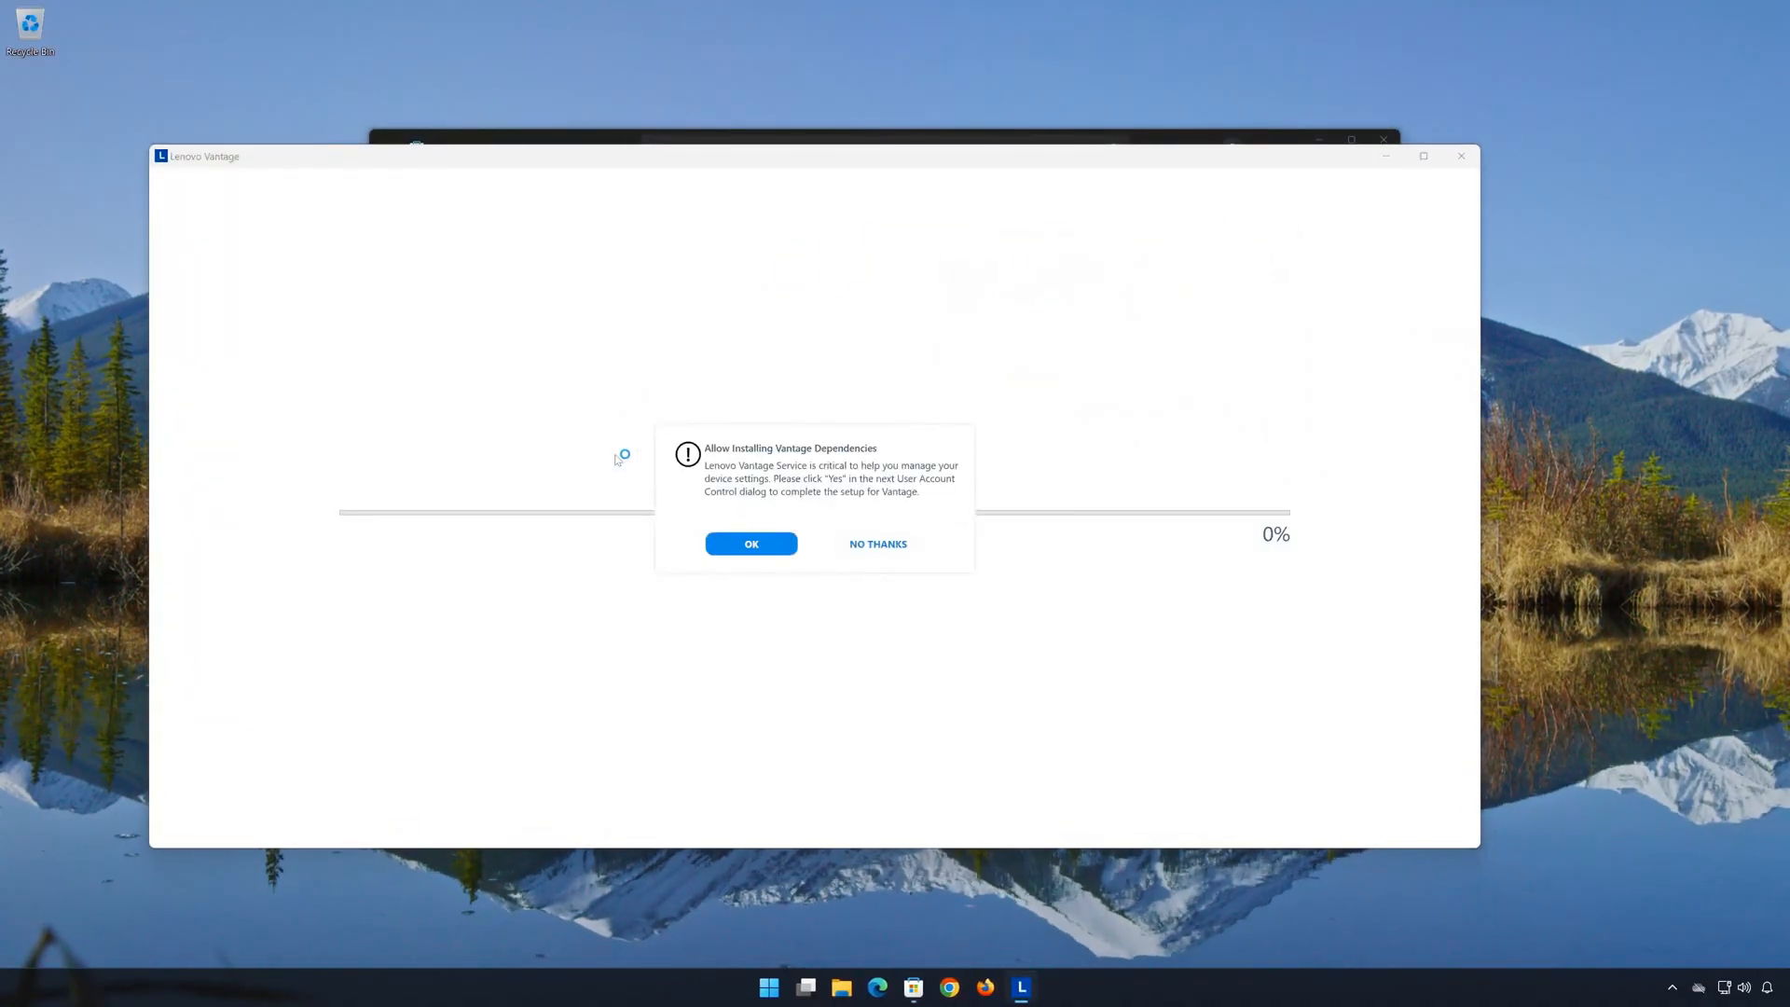